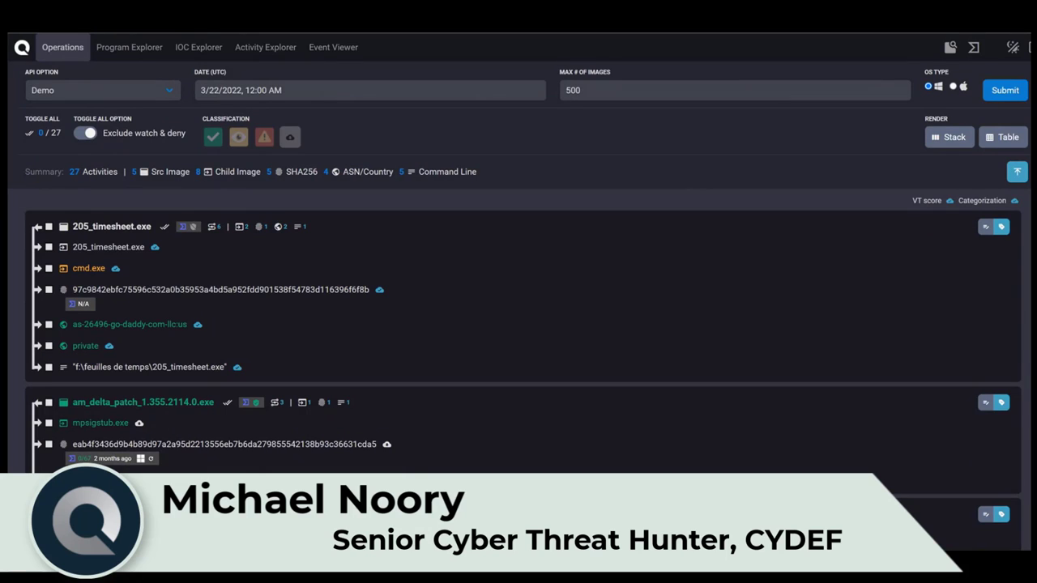
pyautogui.moveTo(175, 237)
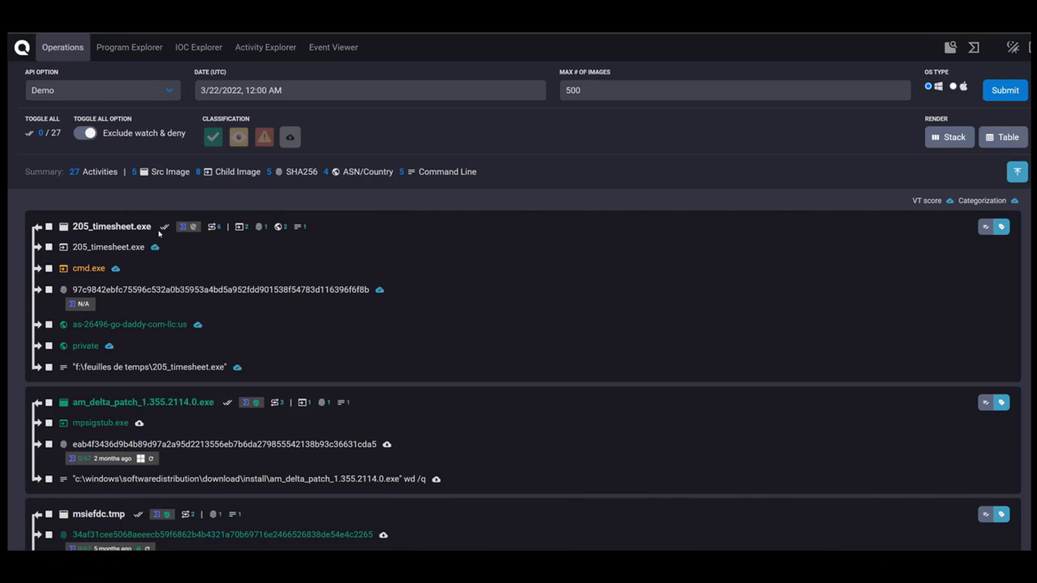
# - Scroll the Operations activity list down to am_delta_patch_1.355.2114.0.exe, msiefdc.tmp and msif03b.tmp
pyautogui.doubleClick(112, 226)
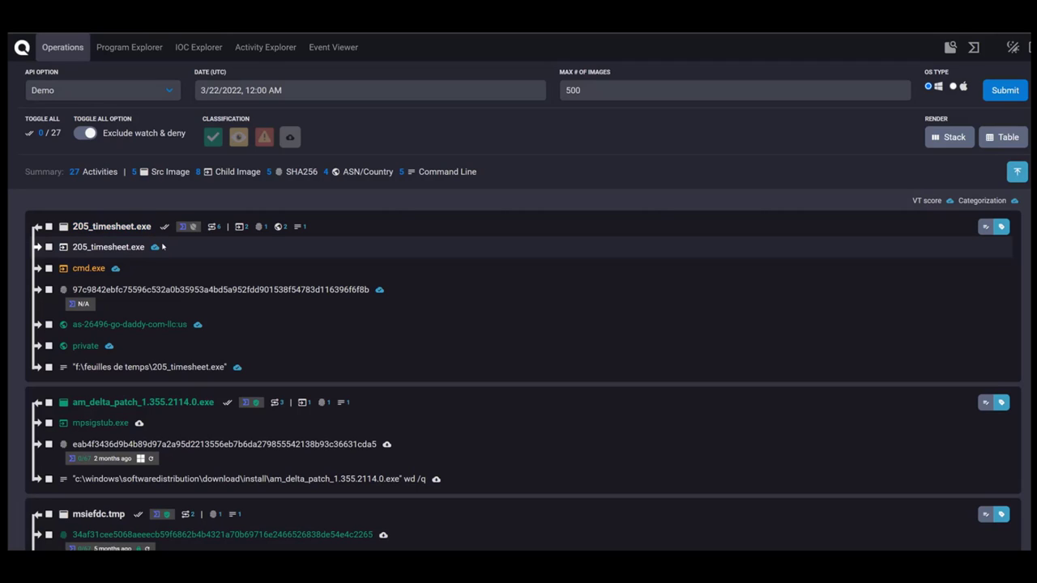
pyautogui.doubleClick(85, 347)
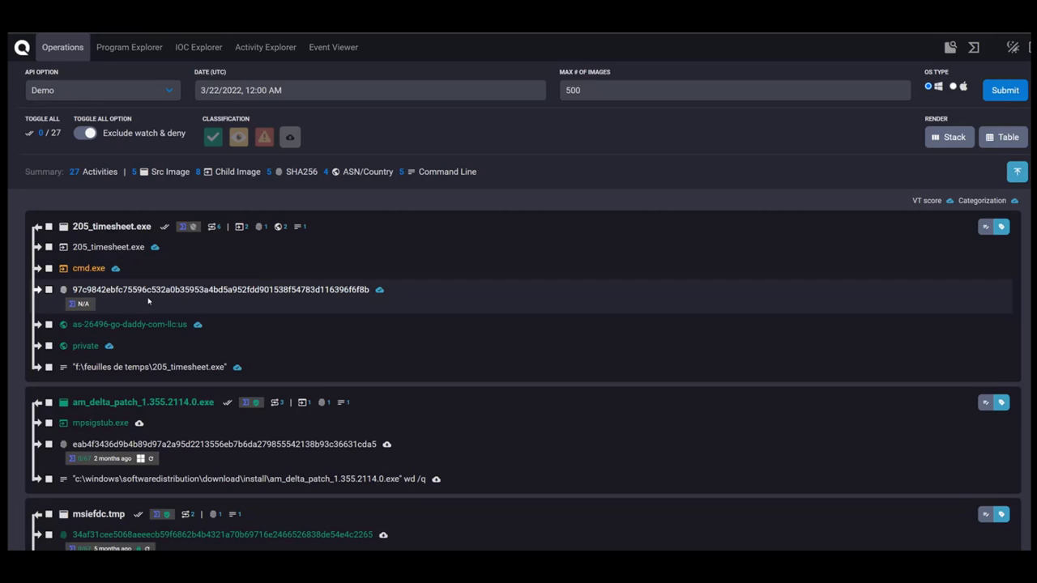
pyautogui.moveTo(126, 298)
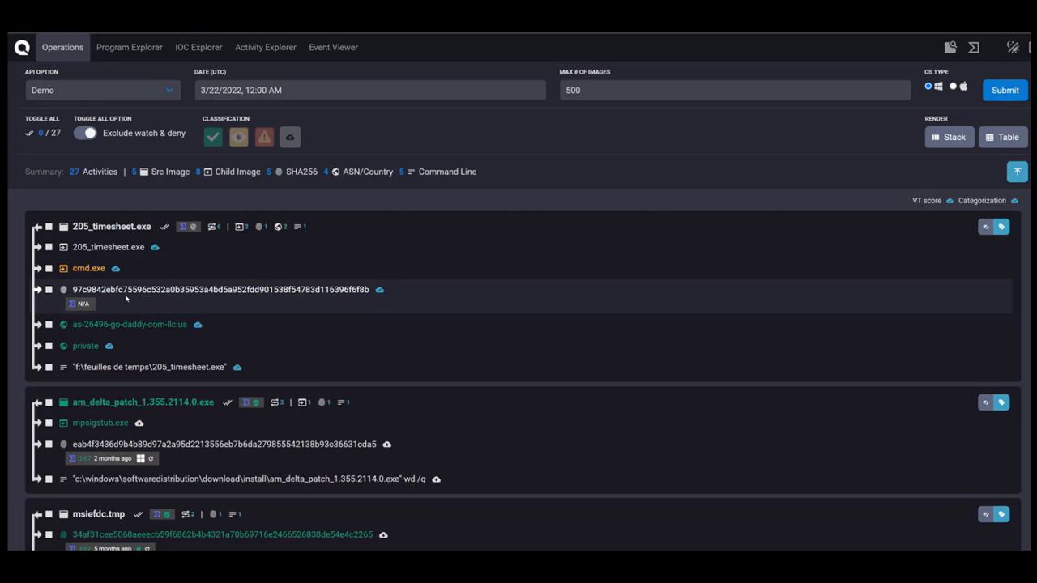
pyautogui.moveTo(344, 303)
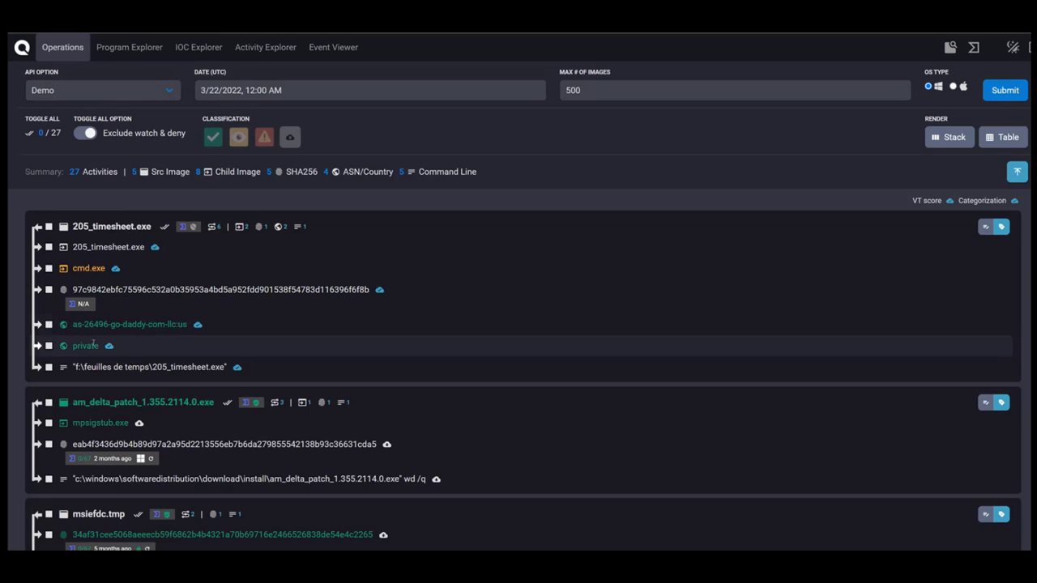
pyautogui.doubleClick(84, 347)
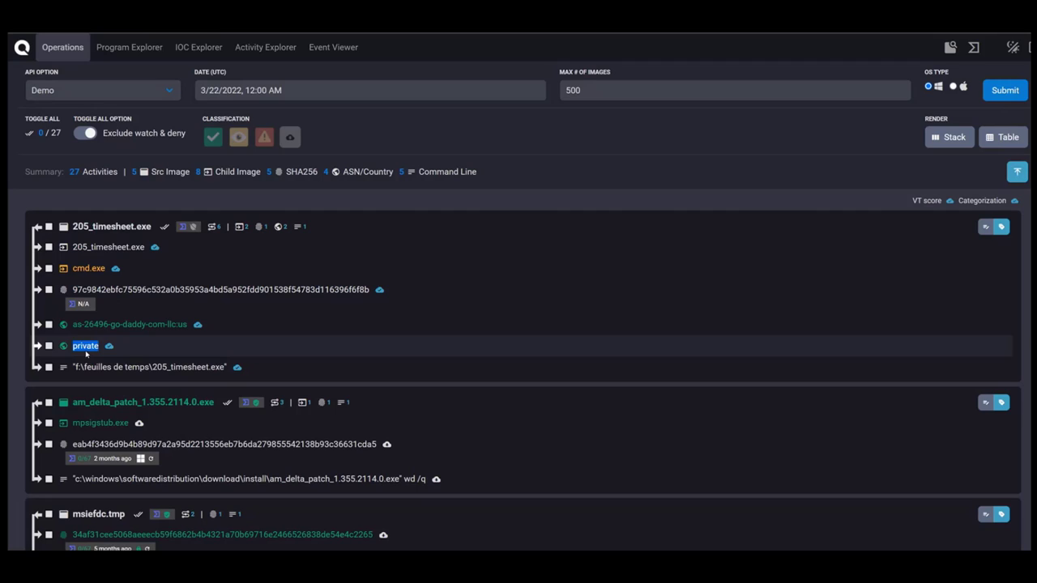
pyautogui.moveTo(129, 348)
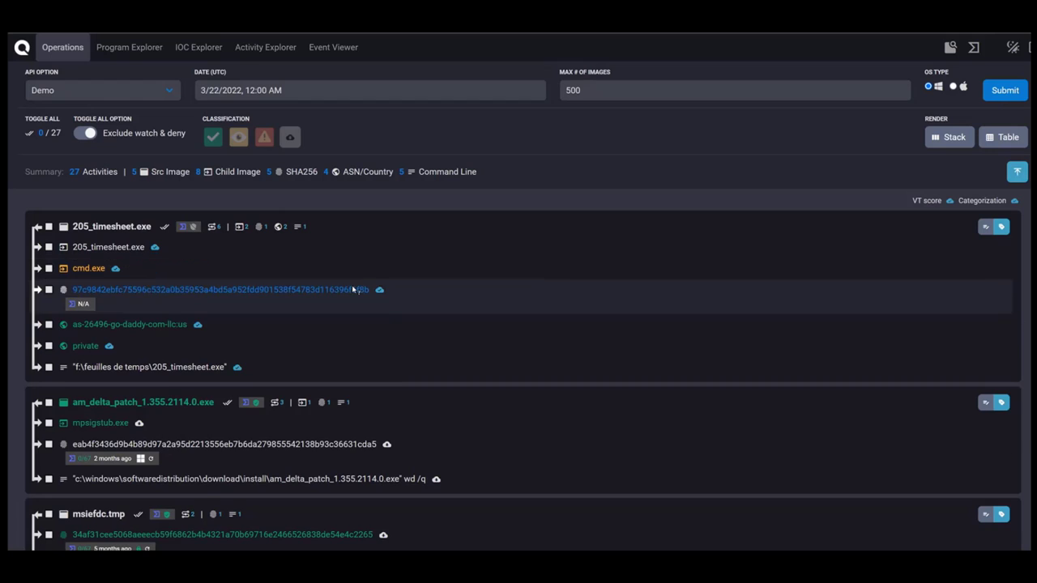
pyautogui.scroll(-3)
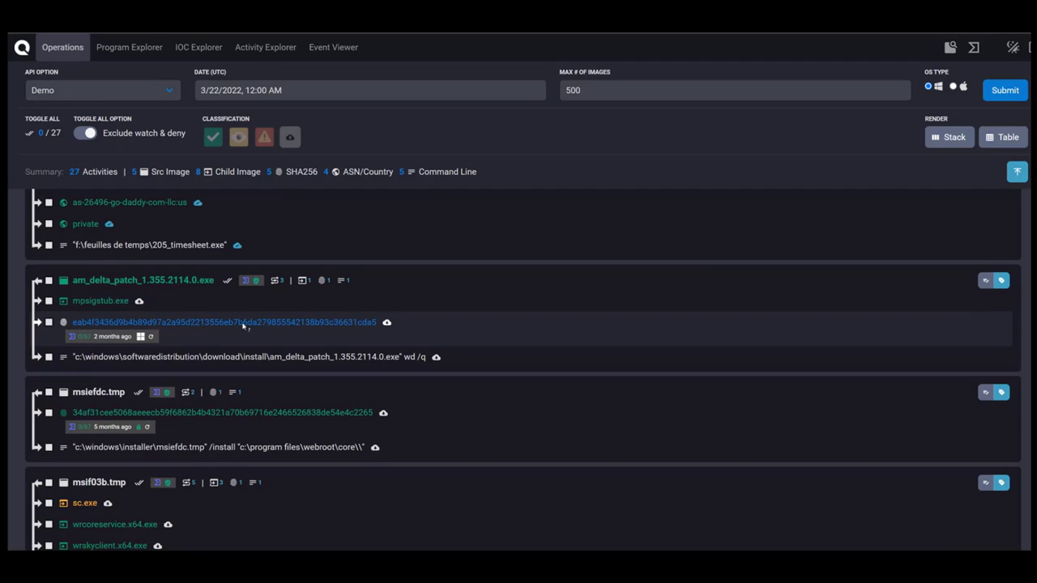
pyautogui.moveTo(246, 327)
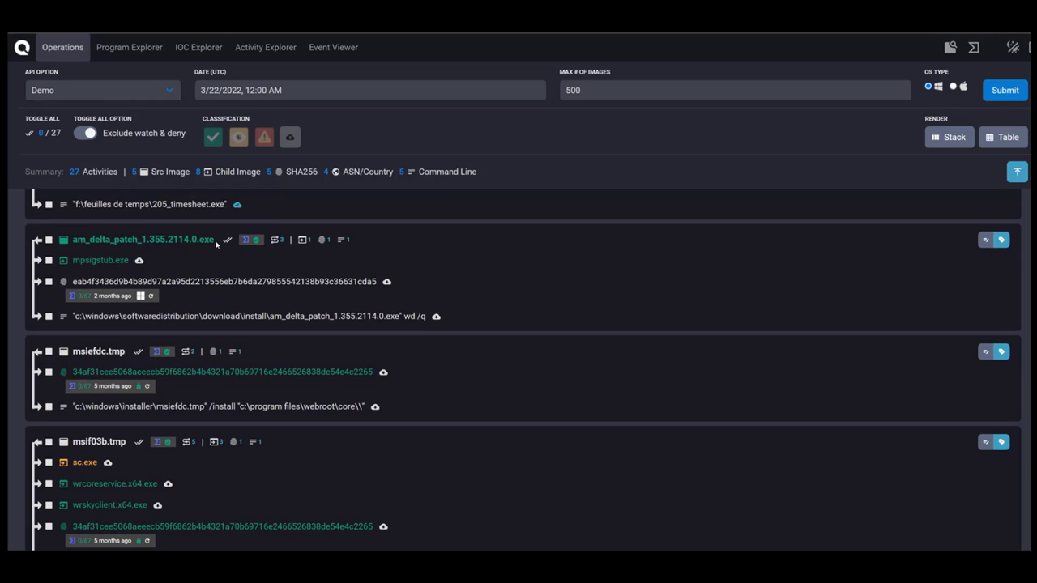
pyautogui.moveTo(201, 263)
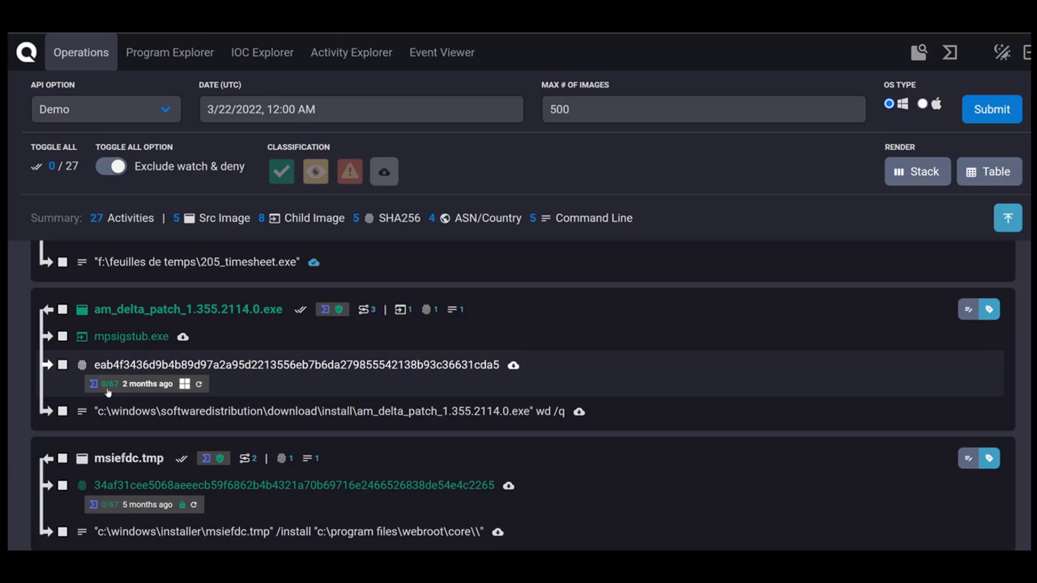
pyautogui.moveTo(112, 396)
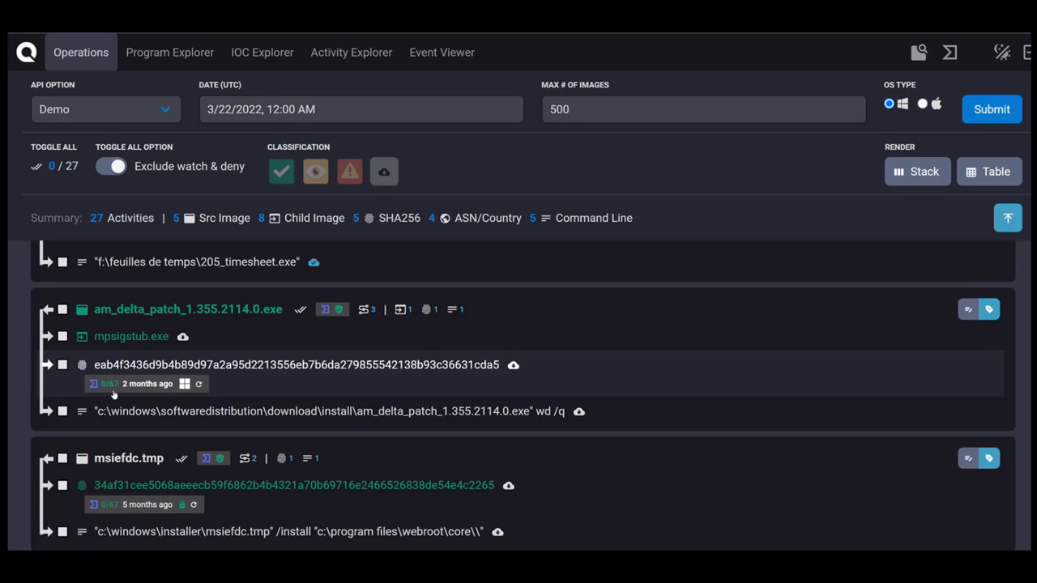
pyautogui.moveTo(187, 395)
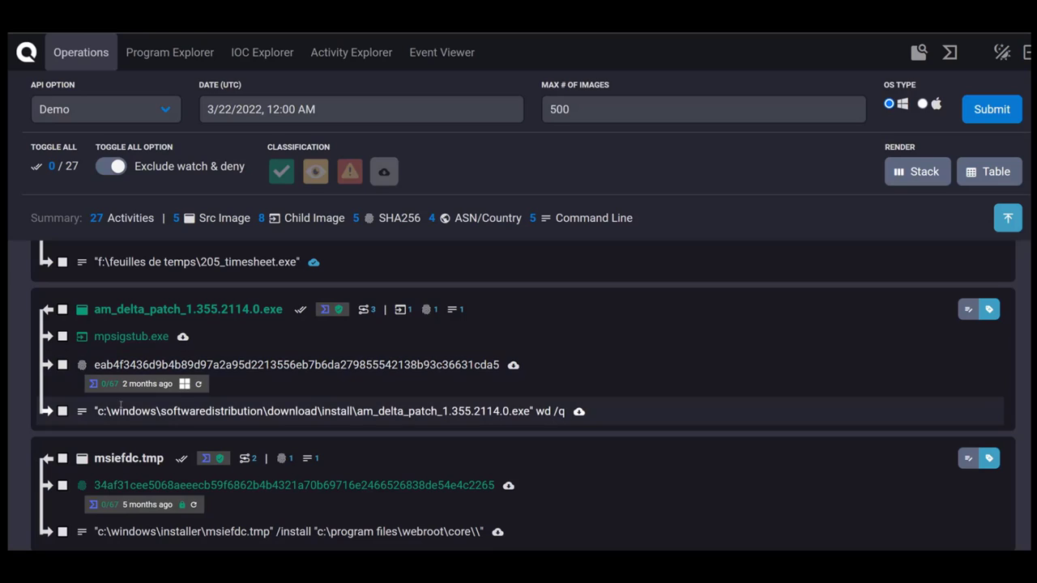
pyautogui.doubleClick(180, 412)
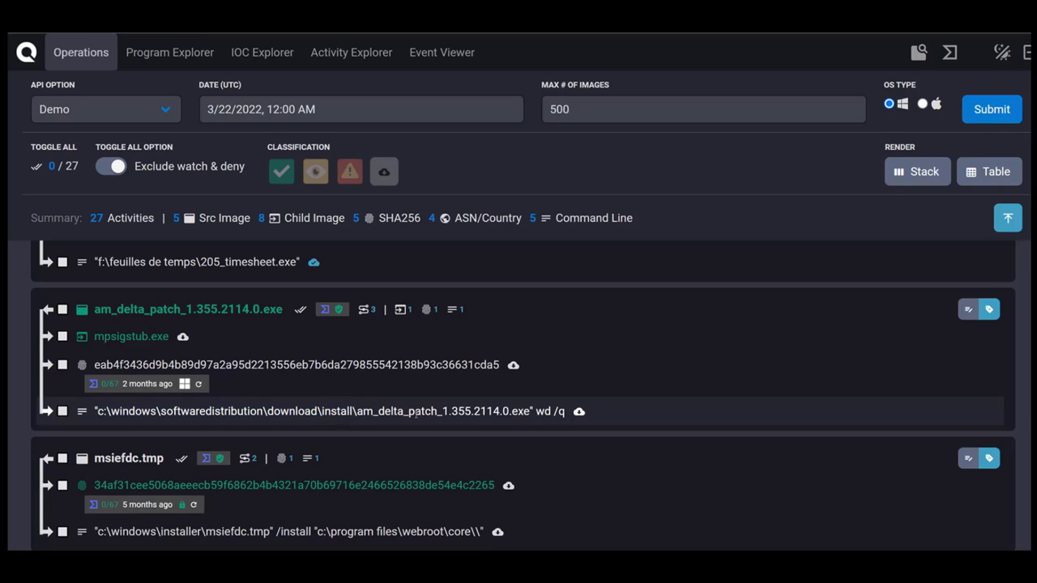
pyautogui.doubleClick(434, 412)
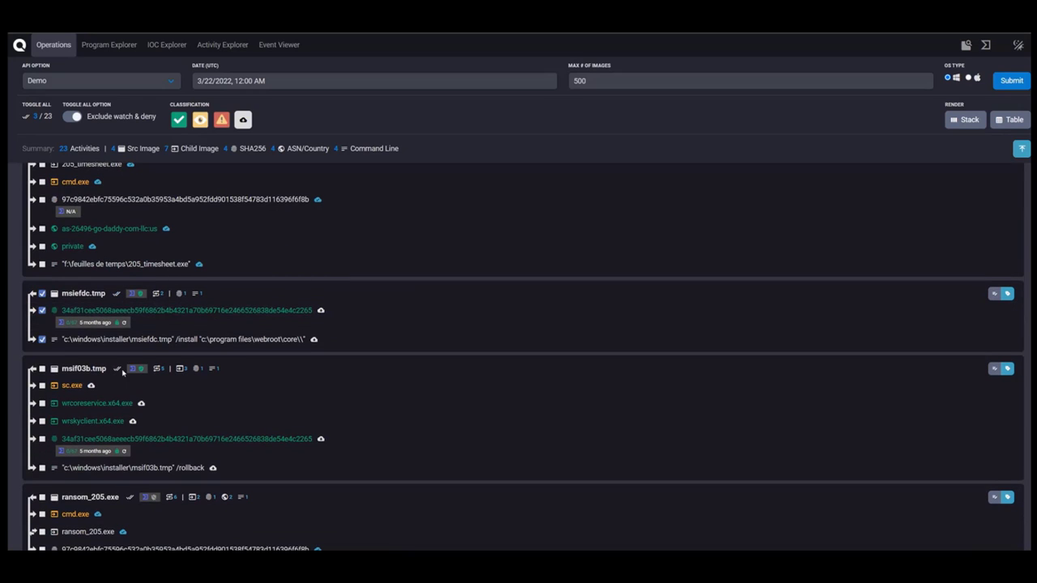
# - Classify the msiefdc.tmp and msif03b.tmp activities, leaving 14 activities for 205_timesheet.exe and ransom_205.exe
pyautogui.click(42, 369)
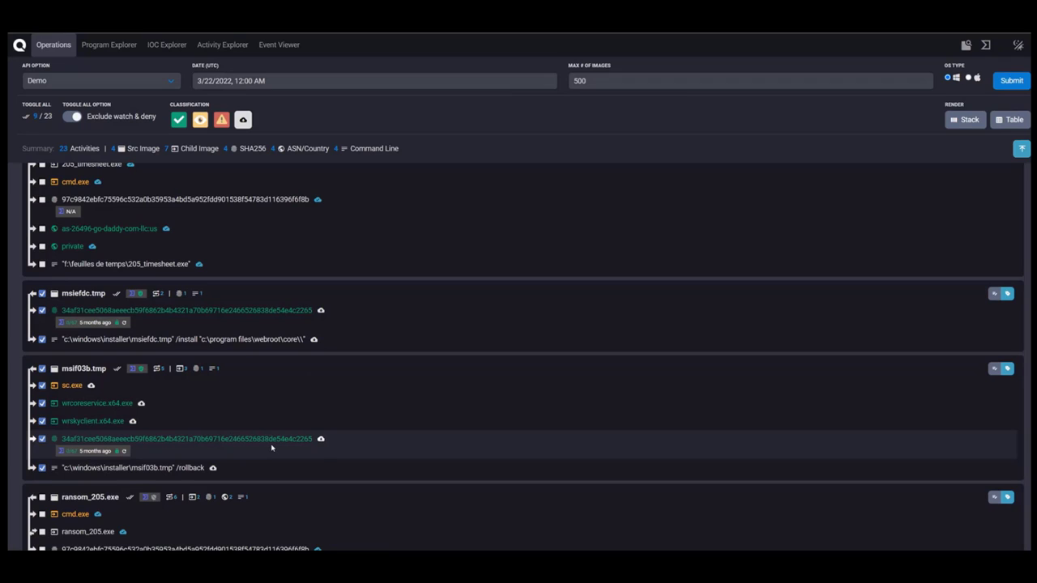
pyautogui.click(178, 120)
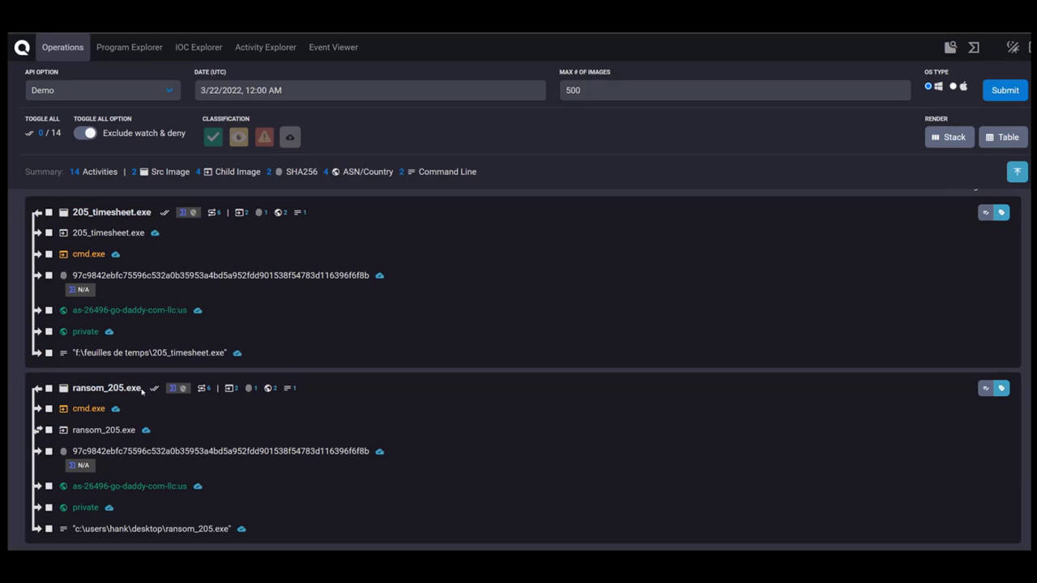
pyautogui.moveTo(198, 233)
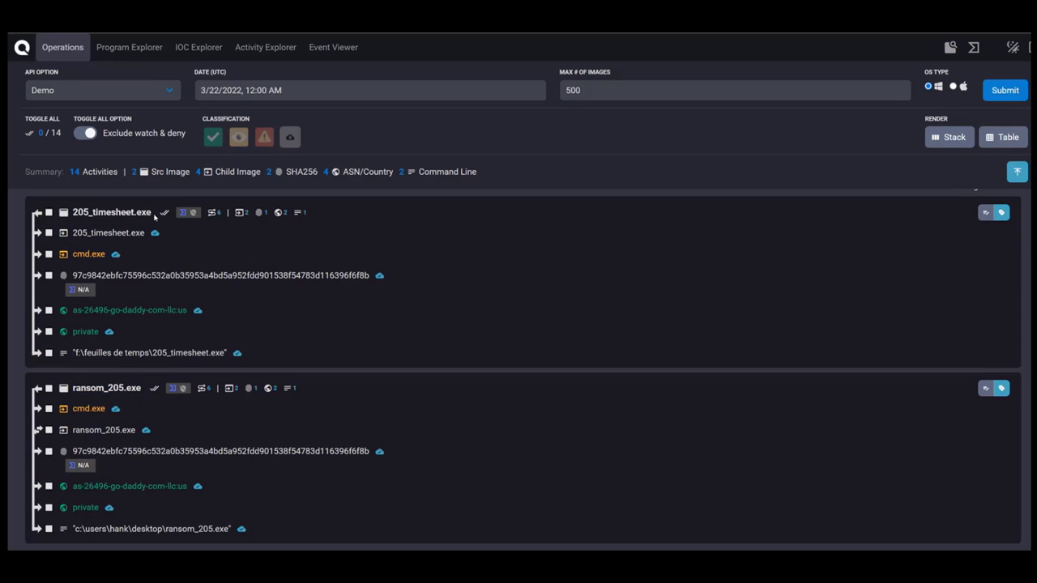
# - Open the Client/Device/Event investigation graph for the ransom_205.exe activity
pyautogui.doubleClick(110, 212)
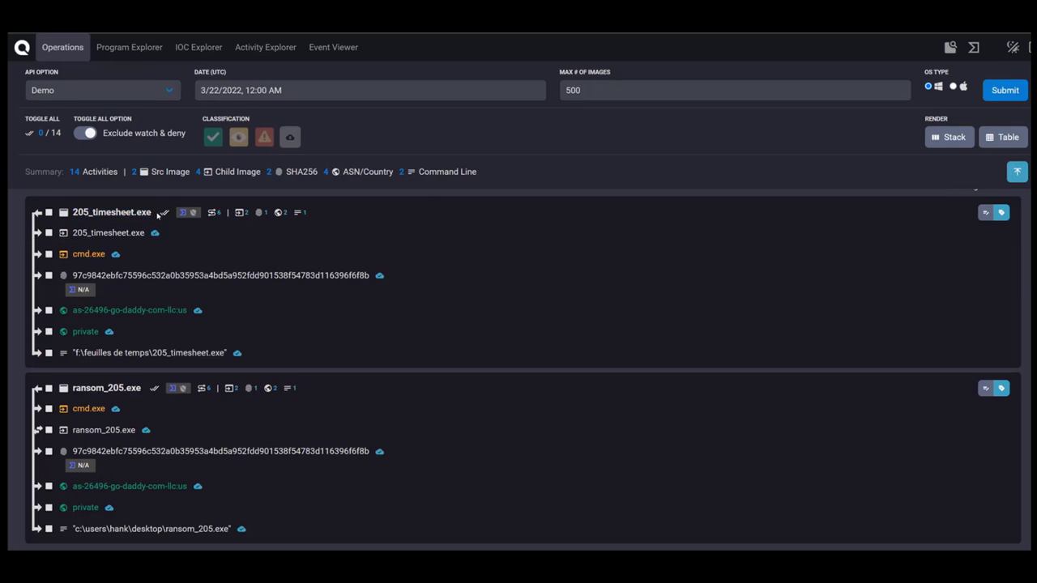
pyautogui.doubleClick(143, 212)
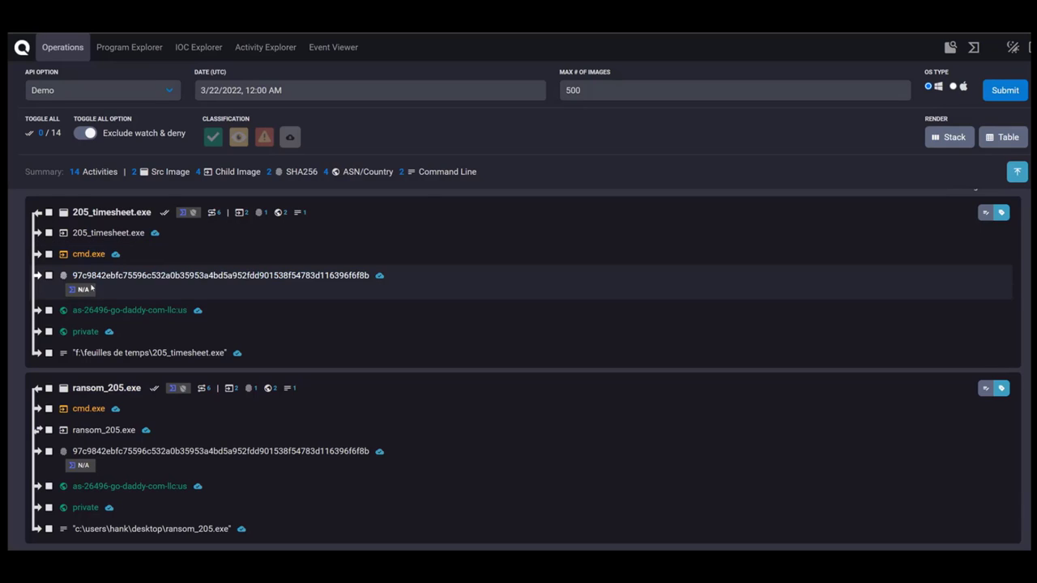
pyautogui.moveTo(184, 288)
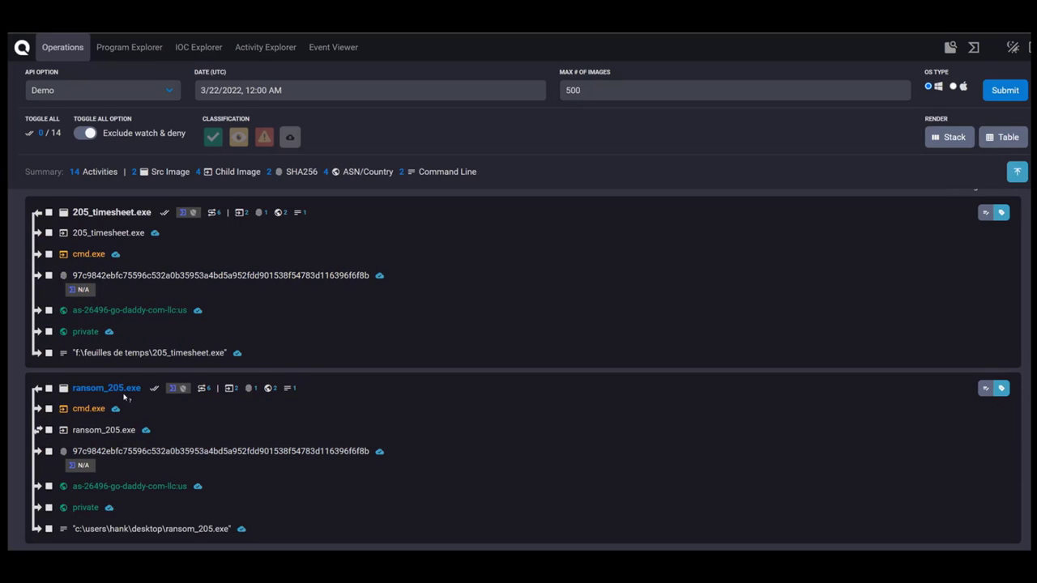
pyautogui.click(48, 389)
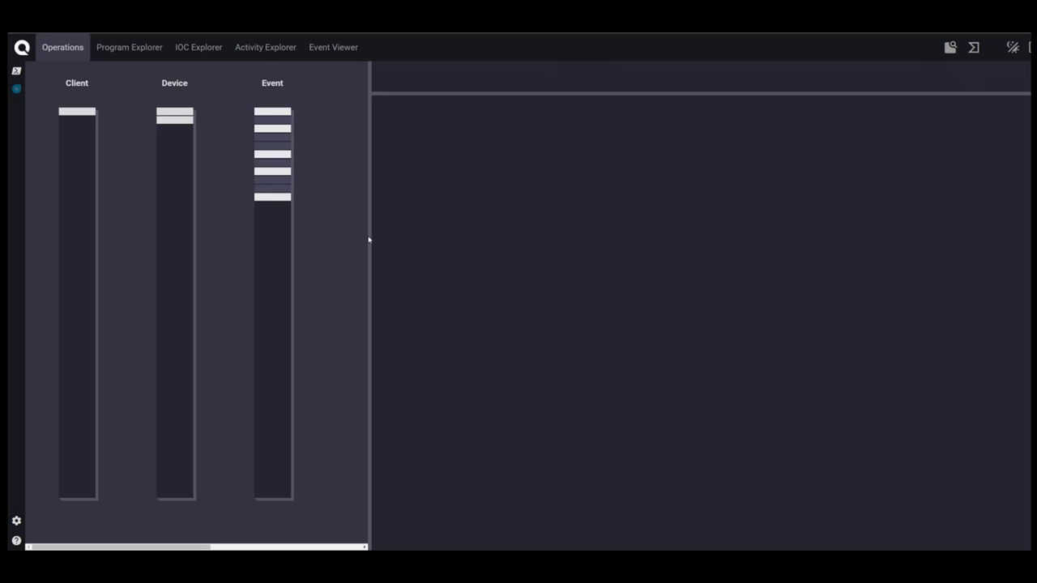
# - Select device WS1 and show the ransom_205.exe Process Creation event details
pyautogui.click(273, 180)
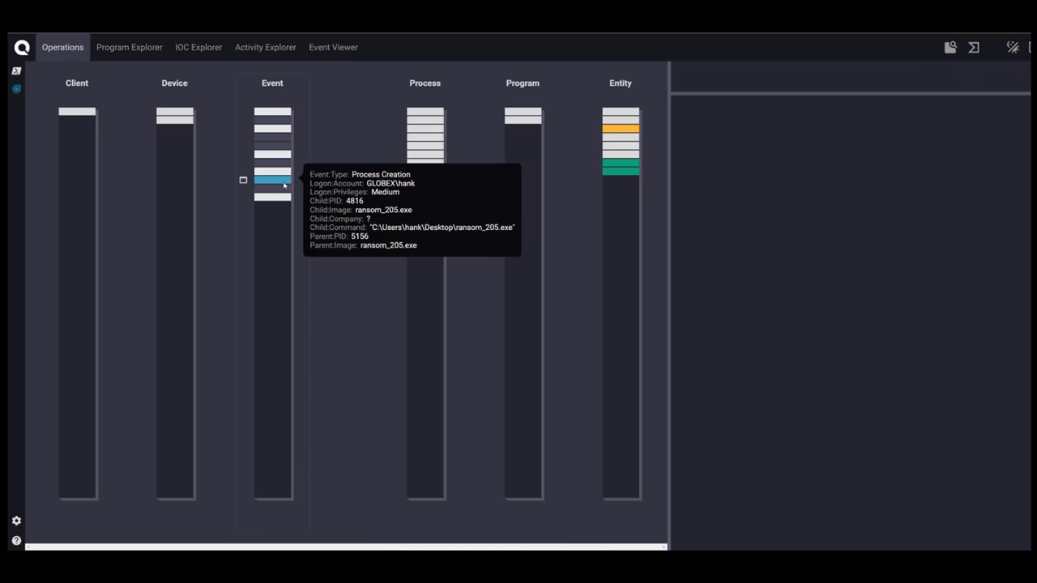
pyautogui.click(272, 181)
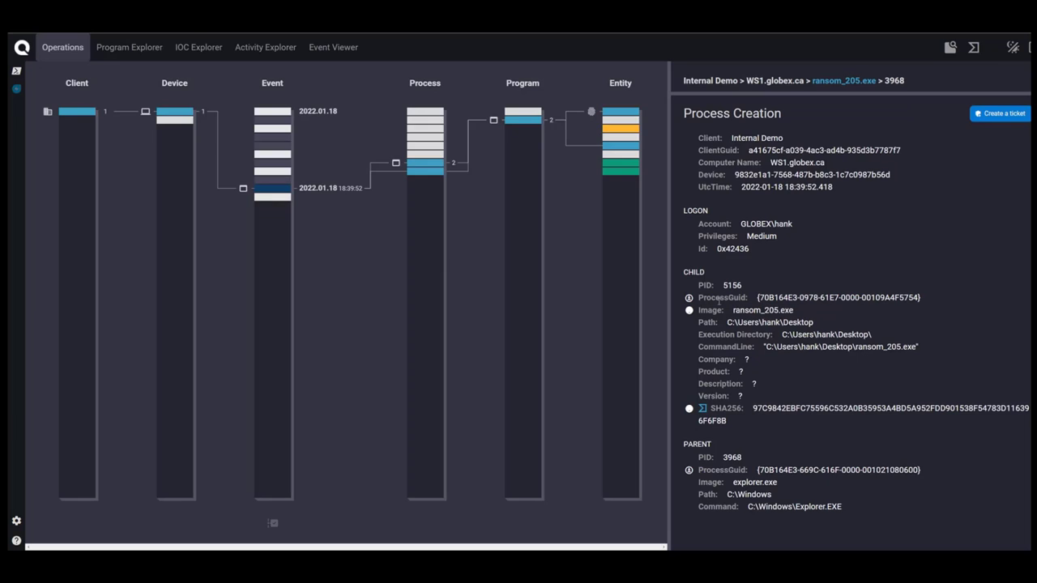
pyautogui.moveTo(369, 214)
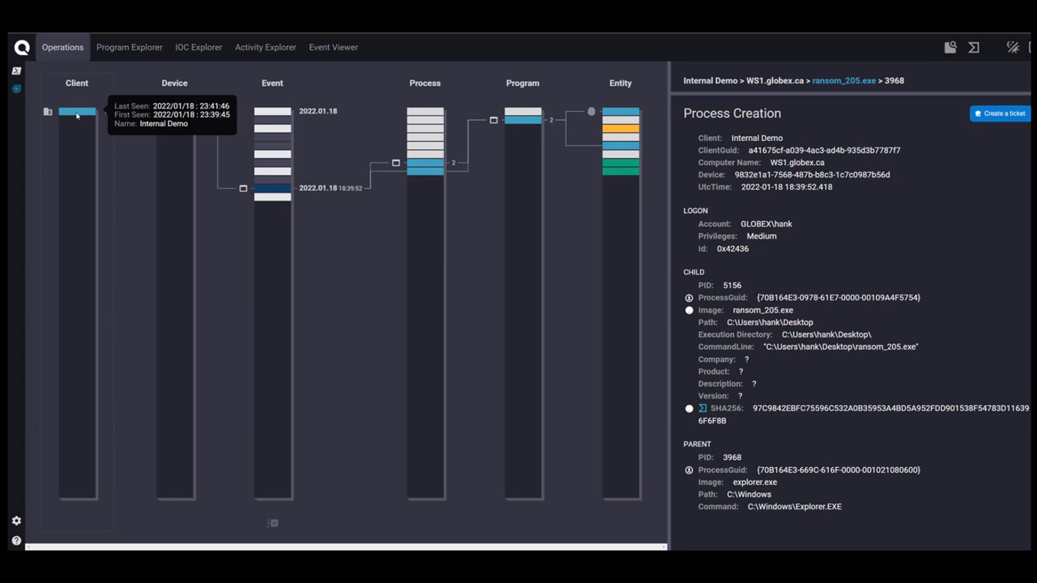
pyautogui.moveTo(175, 112)
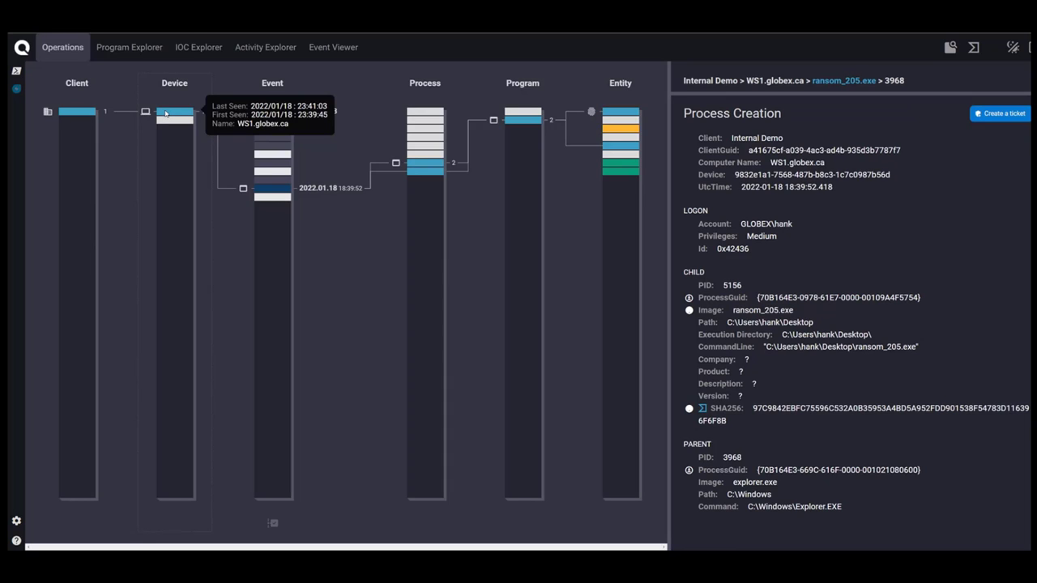
pyautogui.click(175, 120)
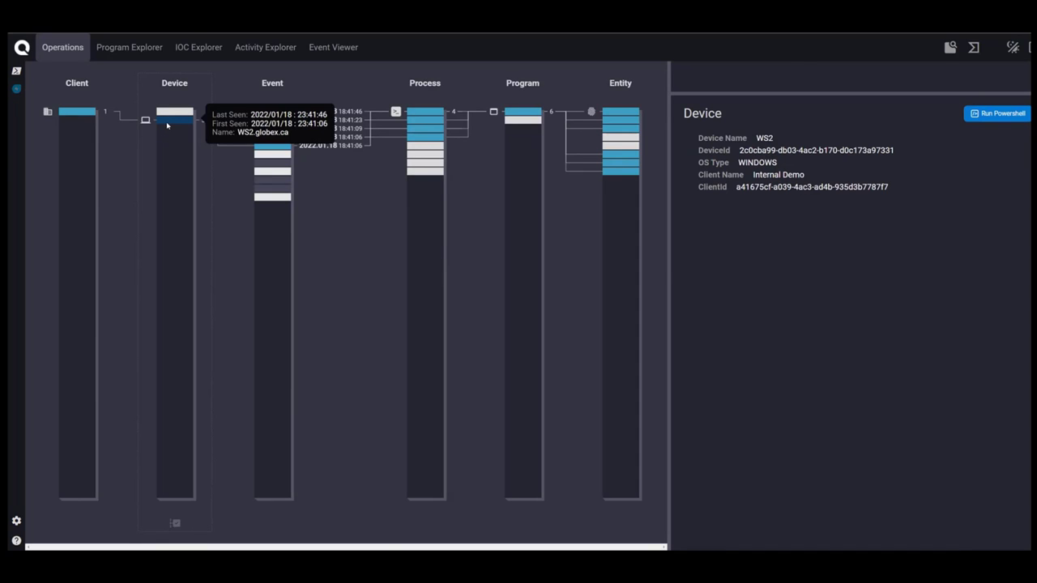
pyautogui.click(273, 188)
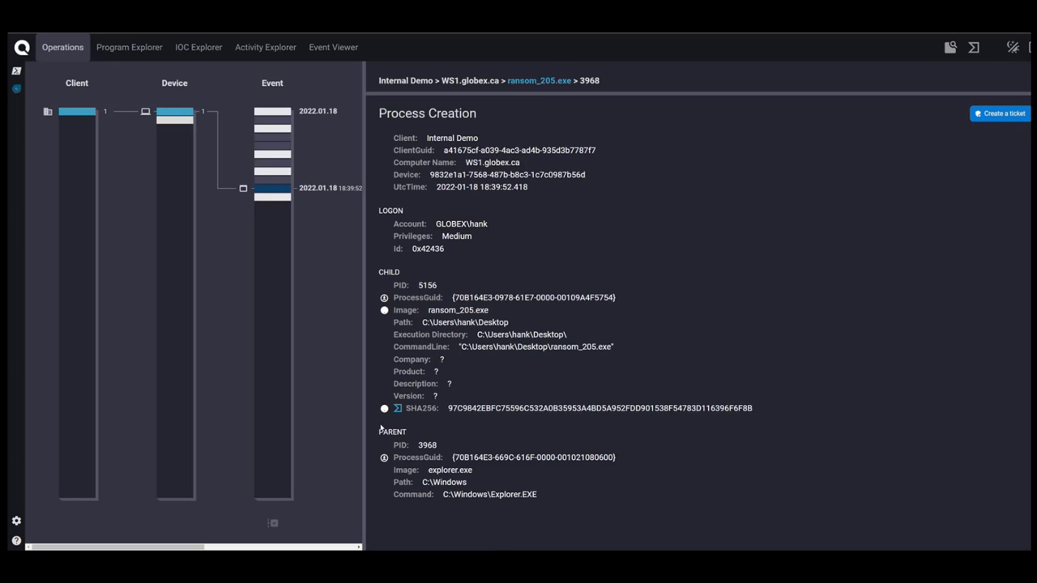
# - Open the Network Communication event: ransom_205.exe from WS1 (192.168.0.102) to 192.168.0.104 port 139
pyautogui.doubleClick(451, 470)
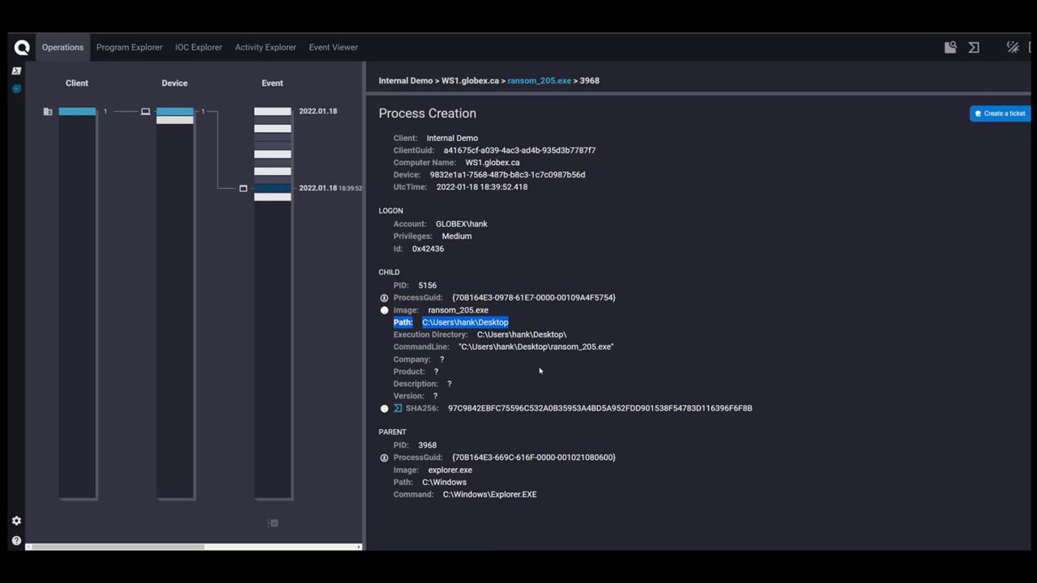
pyautogui.moveTo(298, 220)
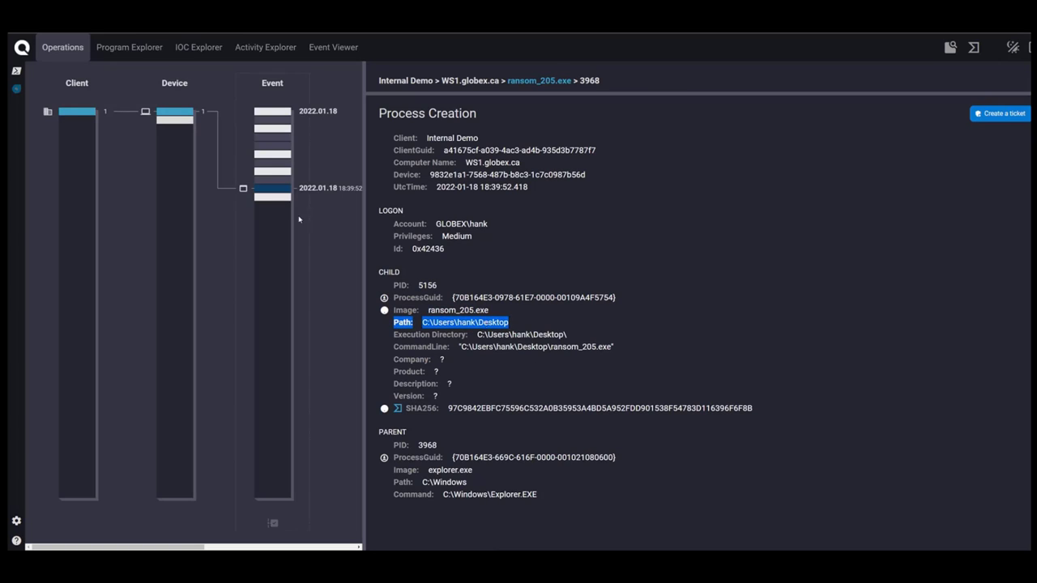
pyautogui.moveTo(275, 181)
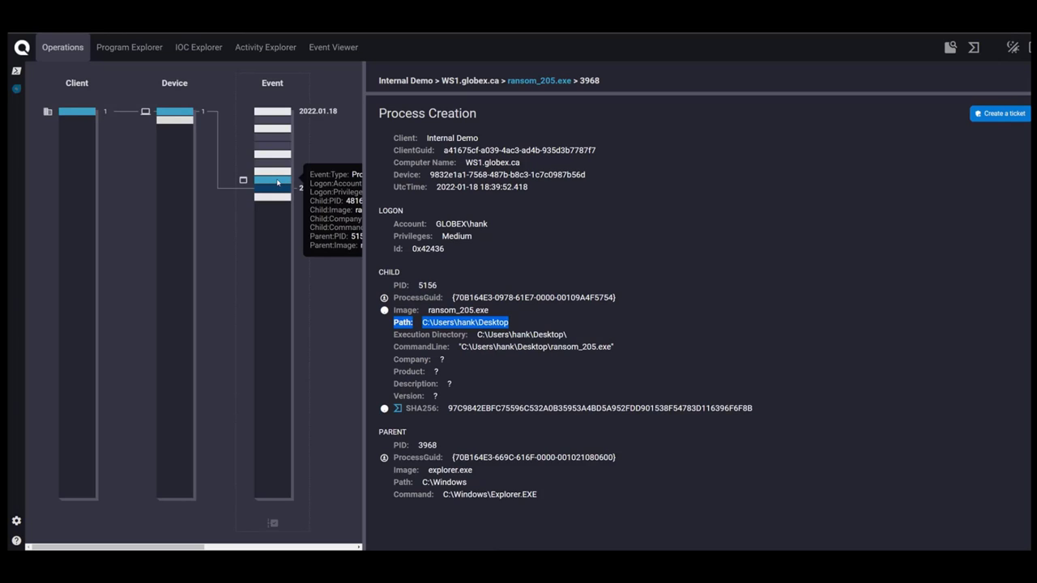
pyautogui.click(272, 178)
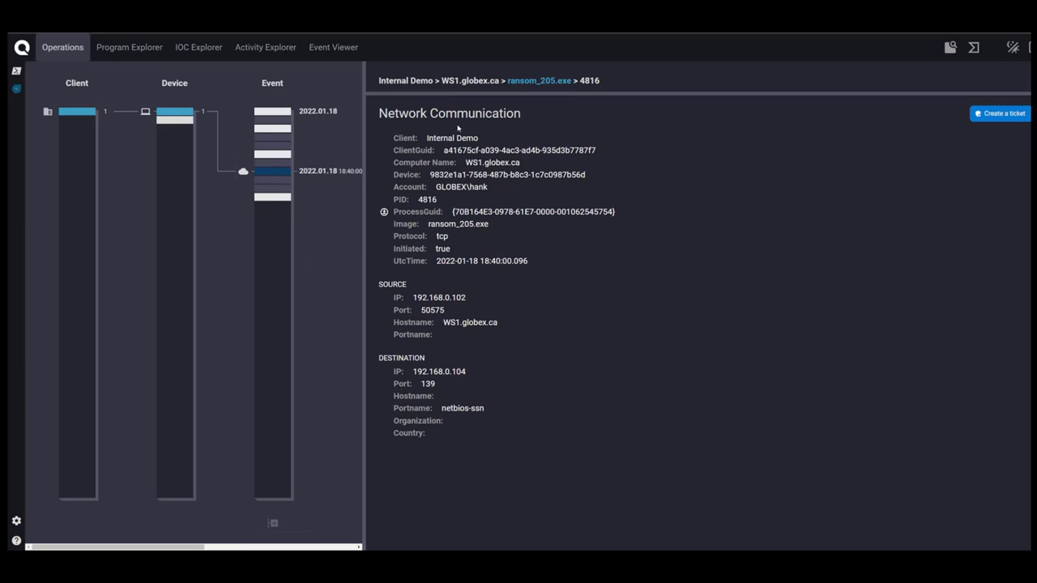
pyautogui.moveTo(415, 233)
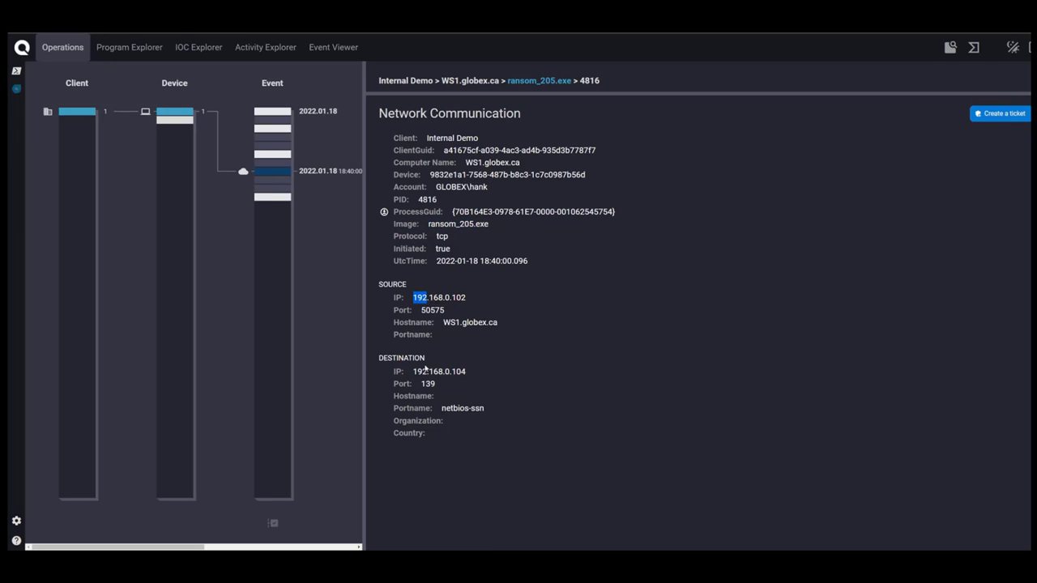
# - Open the cmd.exe Process Creation spawned by ransom_205.exe copying it to the remote 205_timesheet.exe share
pyautogui.doubleClick(439, 371)
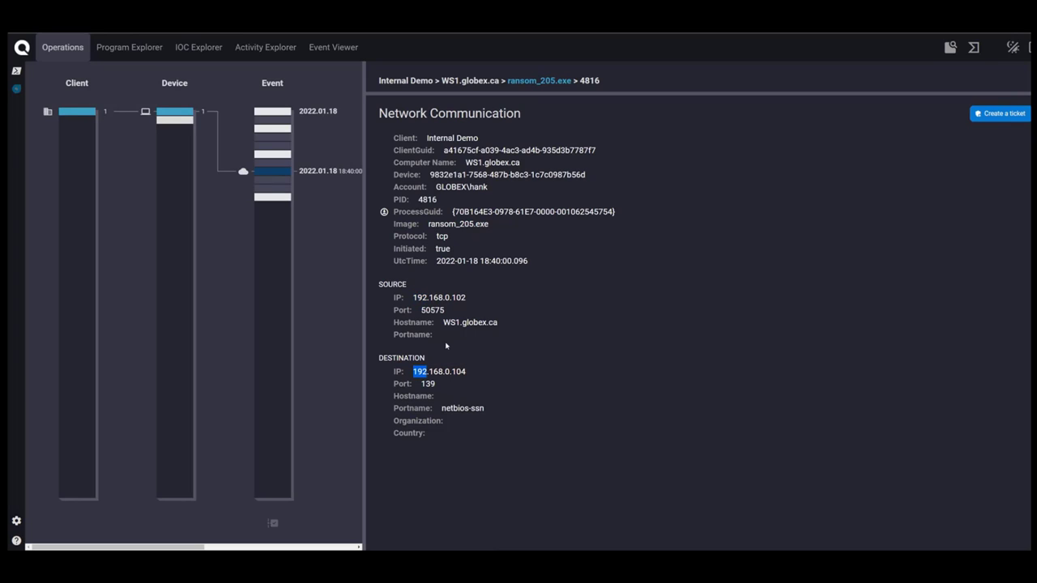
pyautogui.moveTo(440, 353)
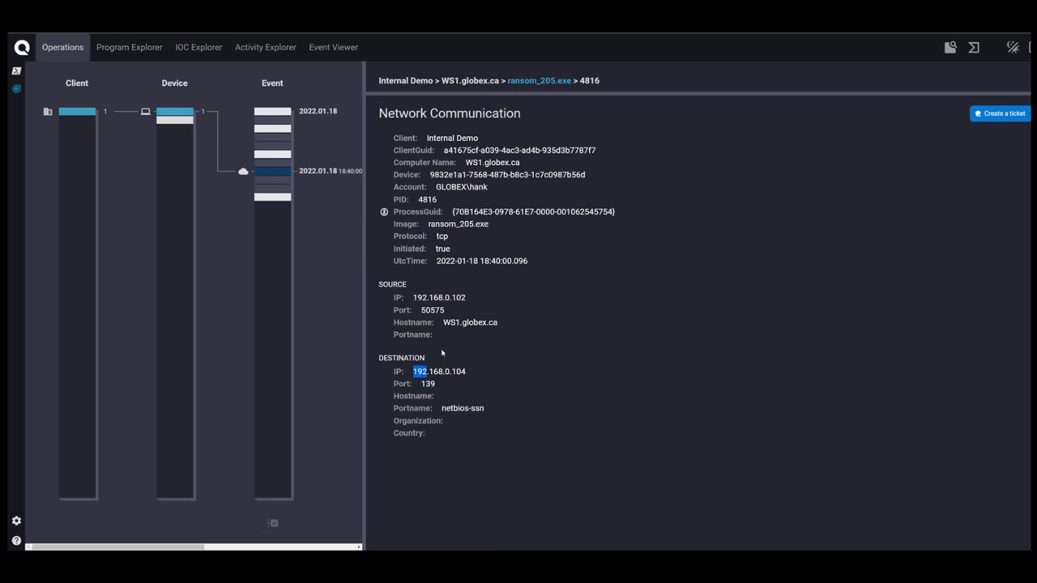
pyautogui.moveTo(342, 222)
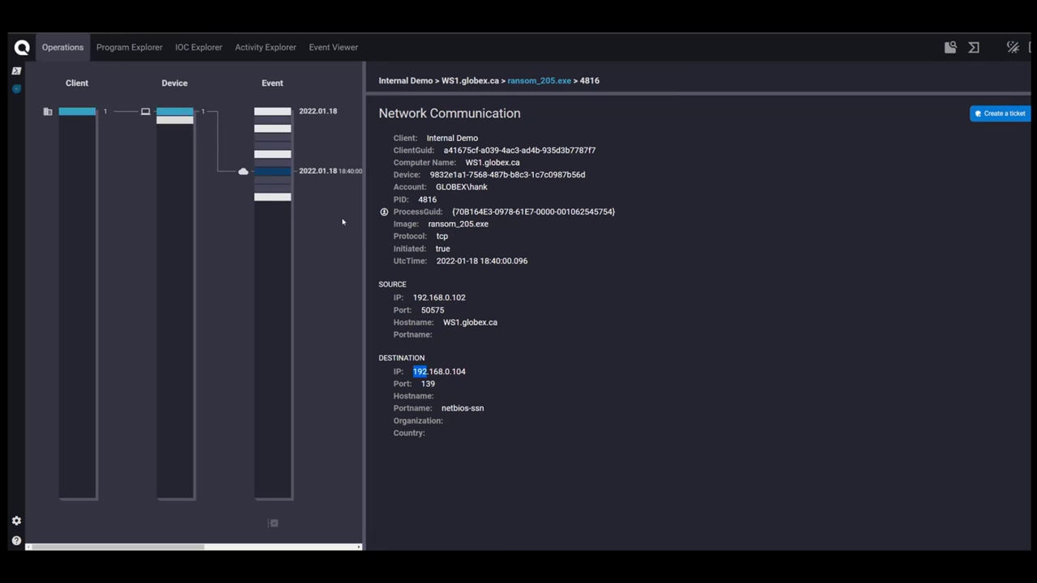
pyautogui.click(272, 162)
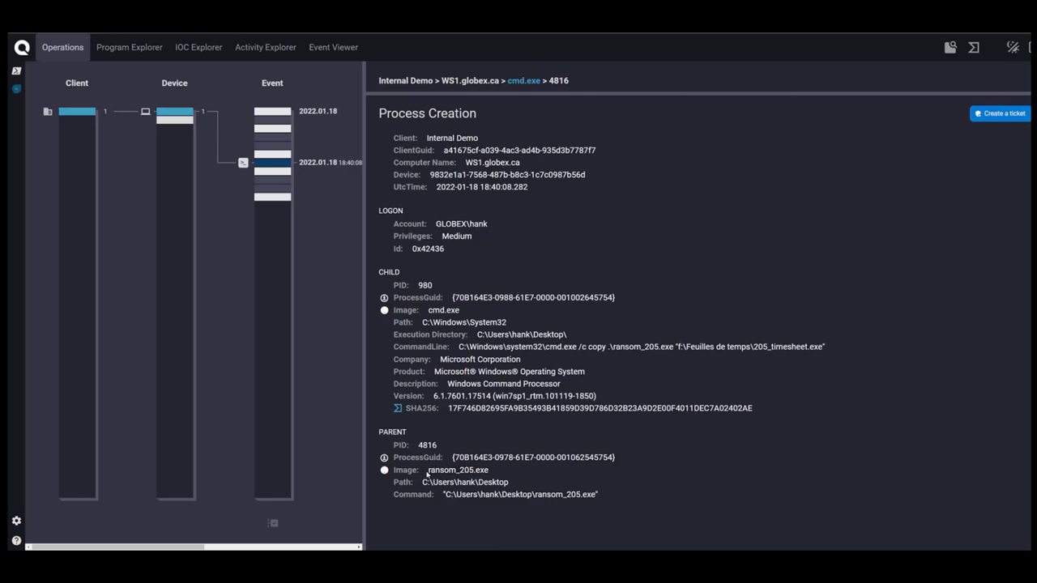
# - Highlight the parent ransom_205.exe, the copy command and the 205_timesheet.exe destination in CommandLine
pyautogui.doubleClick(451, 469)
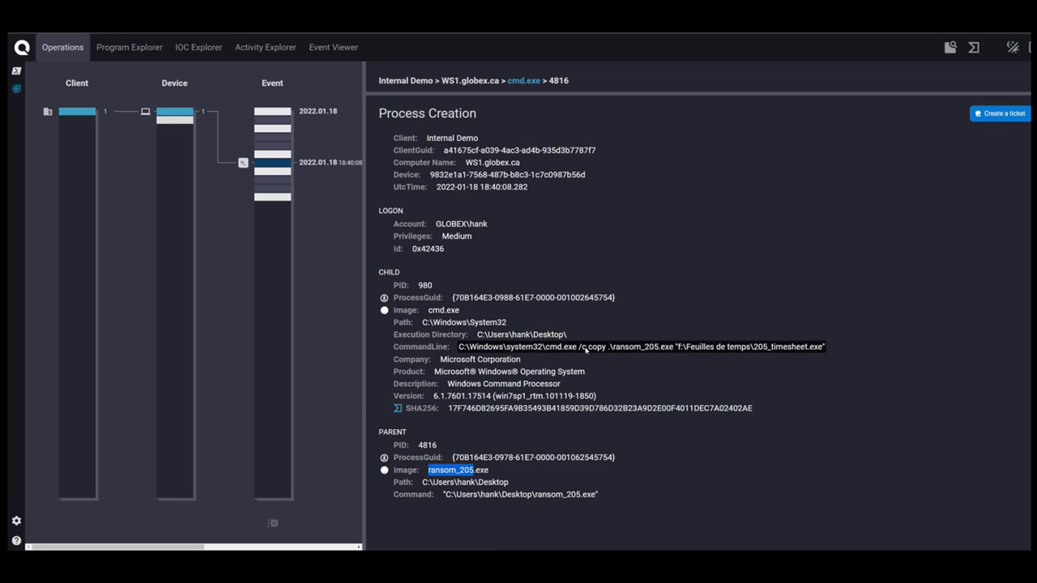
pyautogui.doubleClick(596, 346)
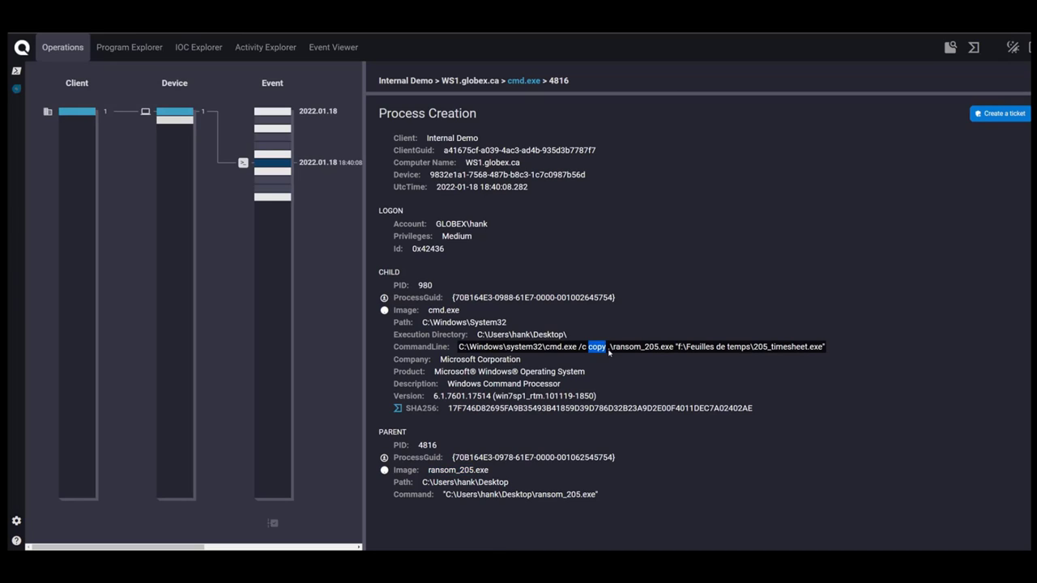
pyautogui.moveTo(596, 346); pyautogui.dragTo(671, 347)
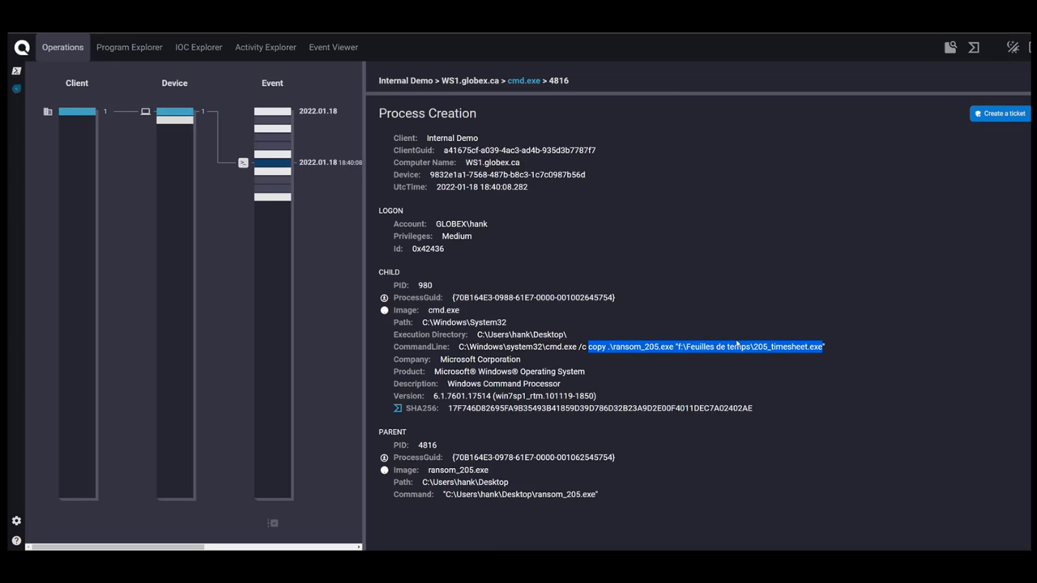
pyautogui.moveTo(634, 398)
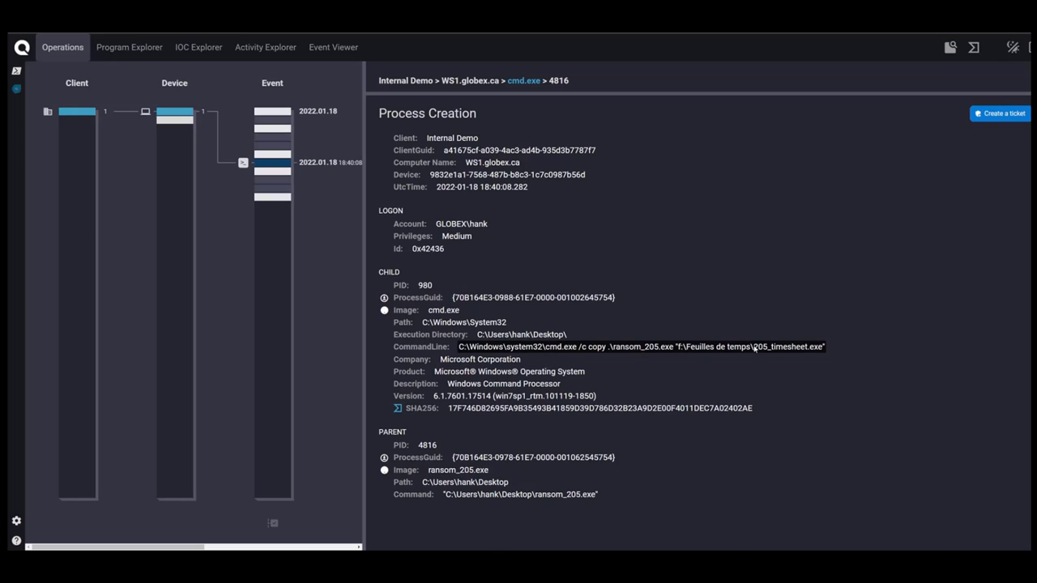
pyautogui.doubleClick(787, 347)
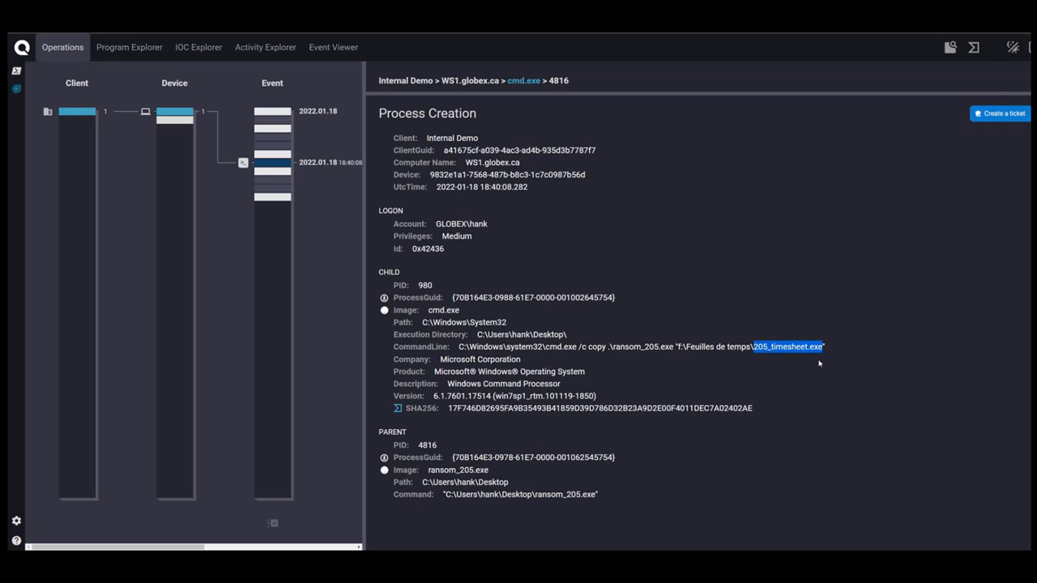
pyautogui.moveTo(790, 399)
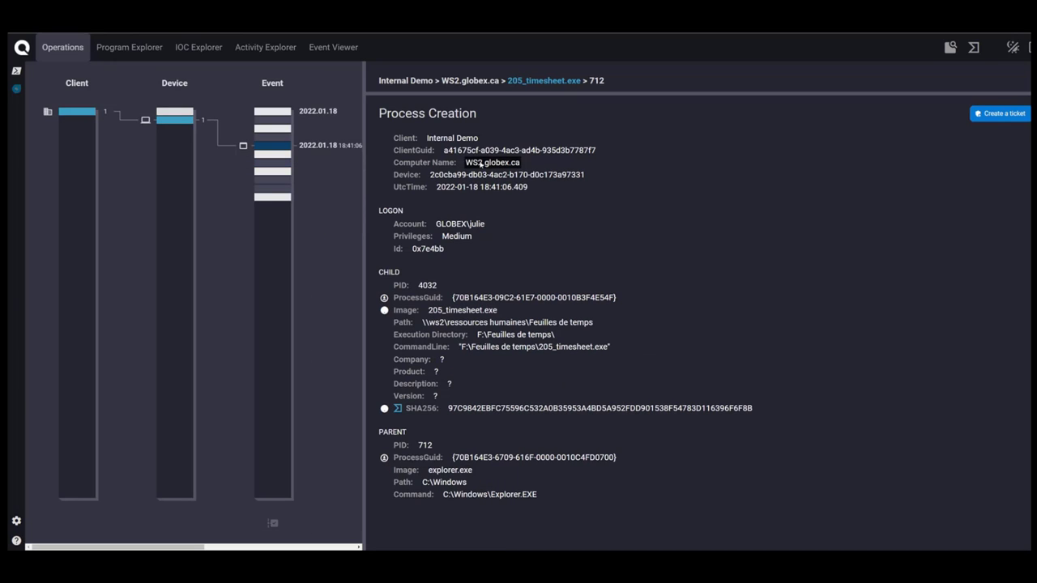
# - Inspect the explorer.exe parent and 205_timesheet.exe child images and start an incident ticket for this WS2 event
pyautogui.doubleClick(473, 162)
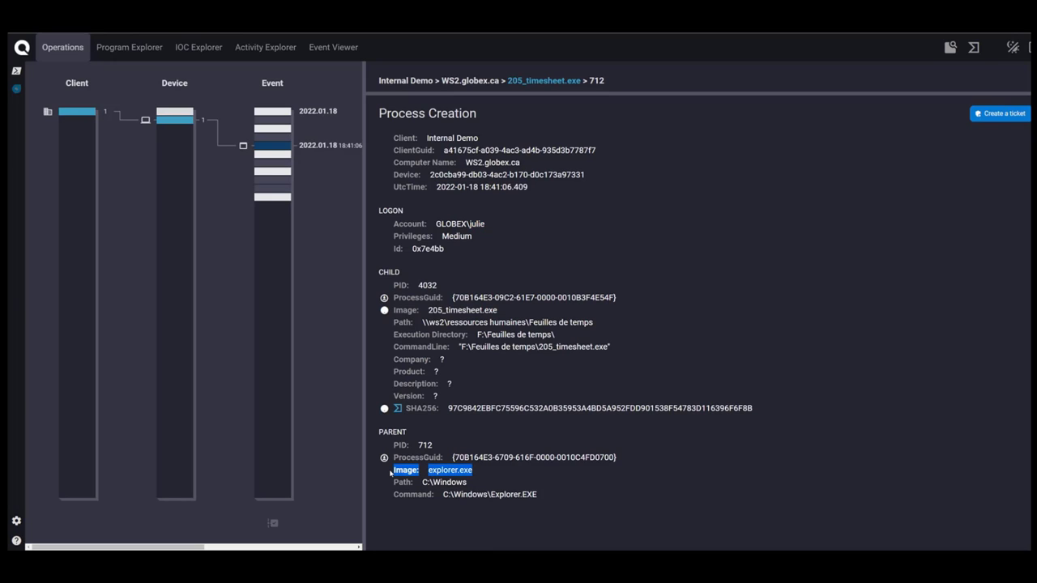
pyautogui.moveTo(519, 388)
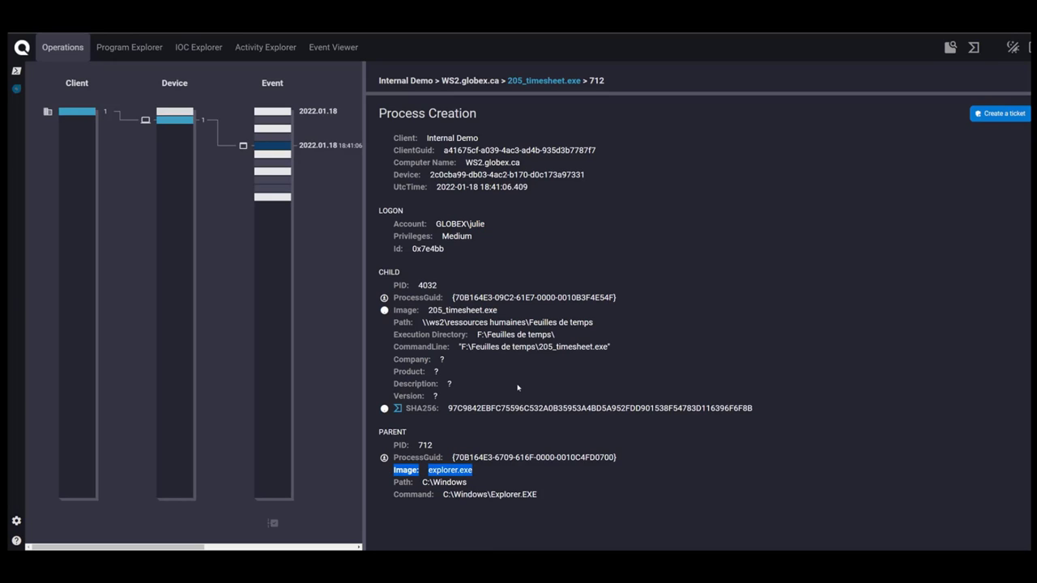
pyautogui.click(462, 311)
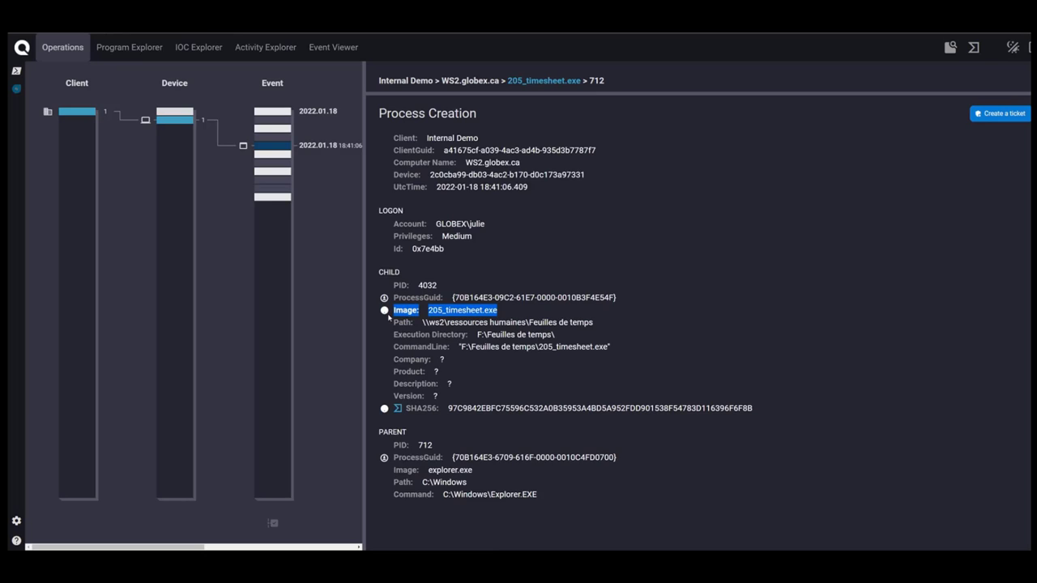
pyautogui.moveTo(597, 331)
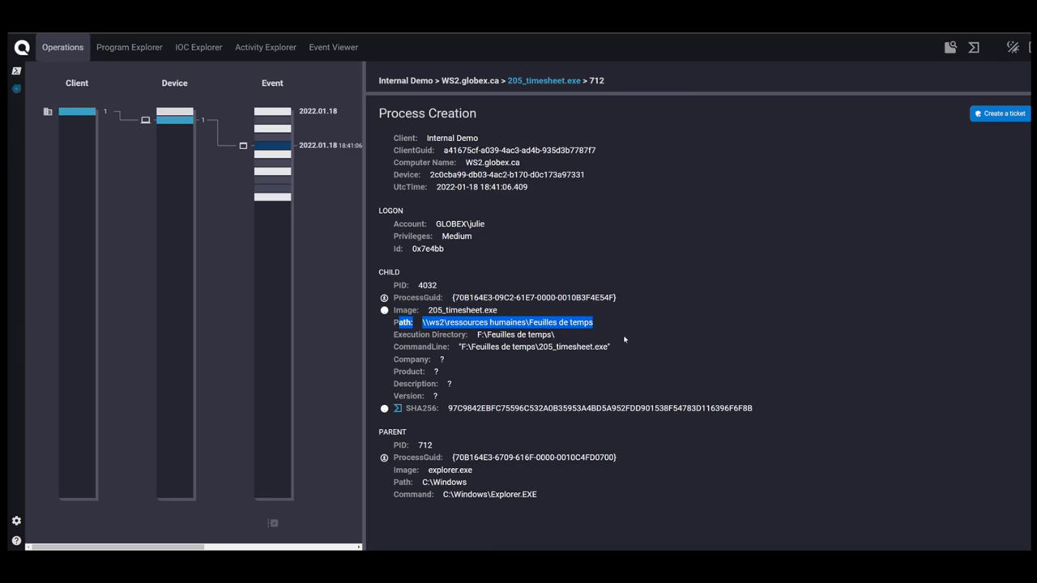
pyautogui.click(1000, 113)
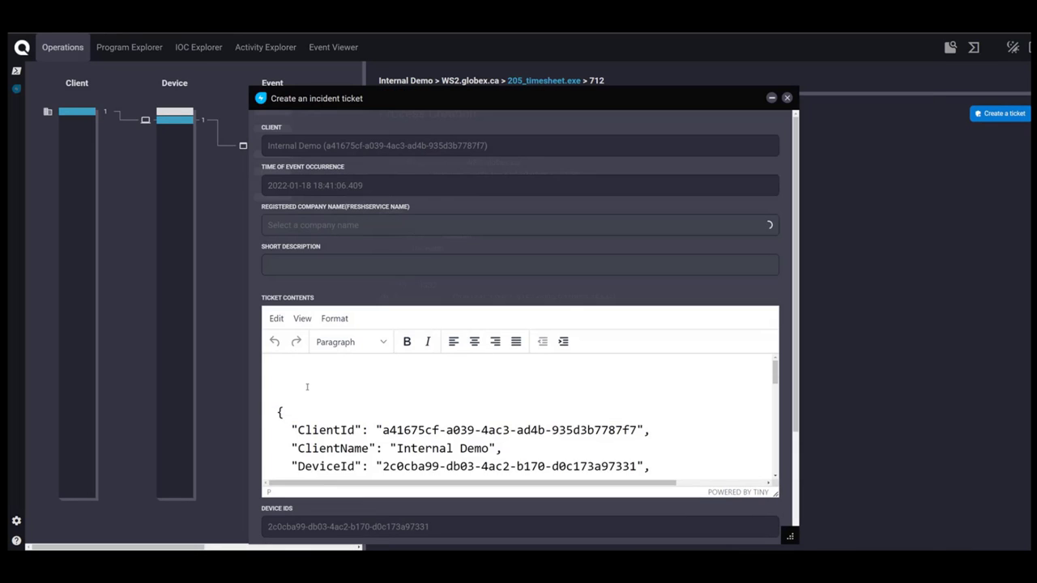
# - Choose Internal Demo as company and add ticket headings what is happening, impact, next steps
pyautogui.click(519, 224)
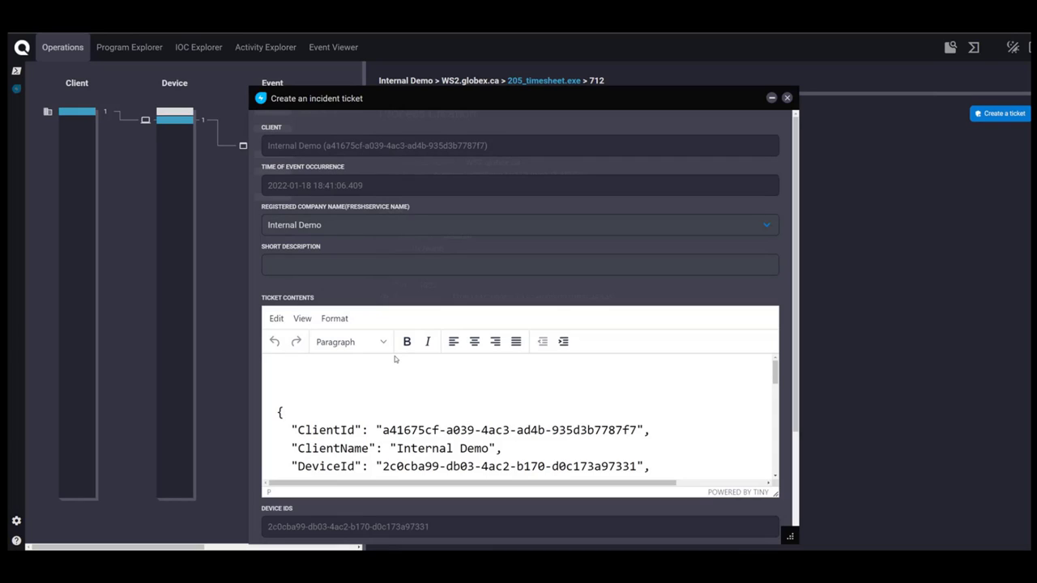
pyautogui.write('wha')
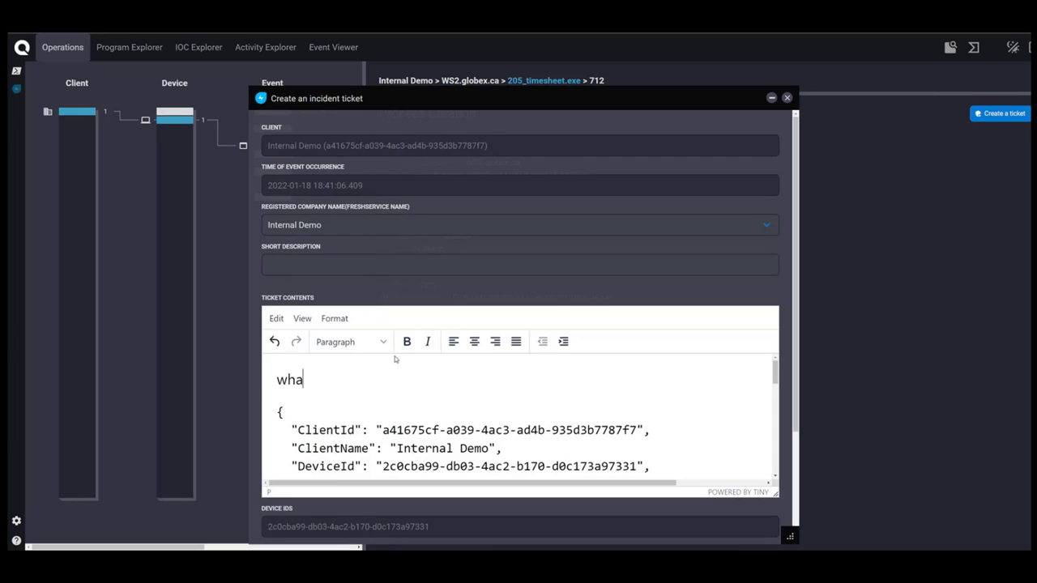
pyautogui.write('t is happening')
pyautogui.write('impa')
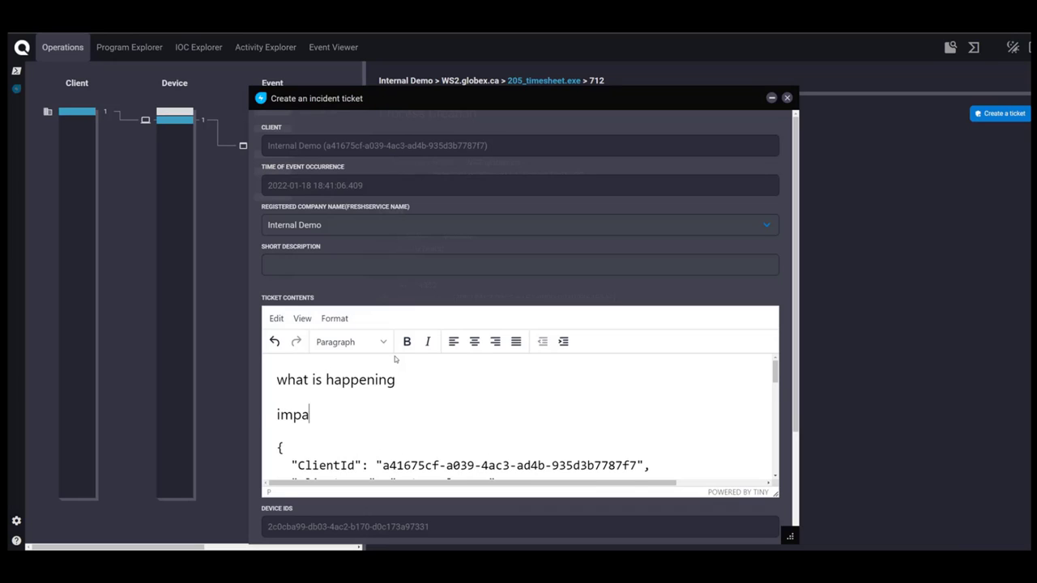
pyautogui.write('ct')
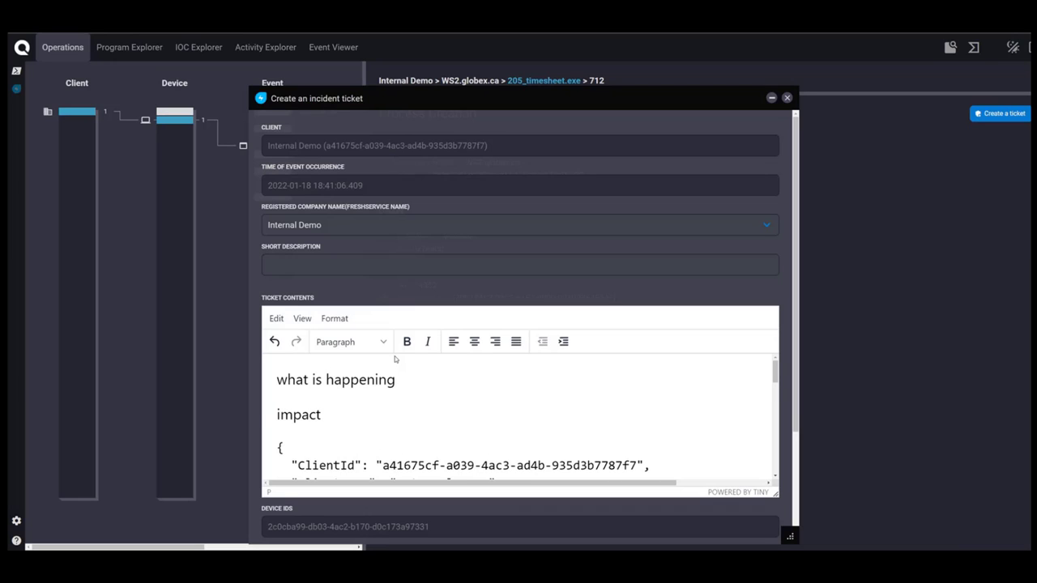
pyautogui.write('n')
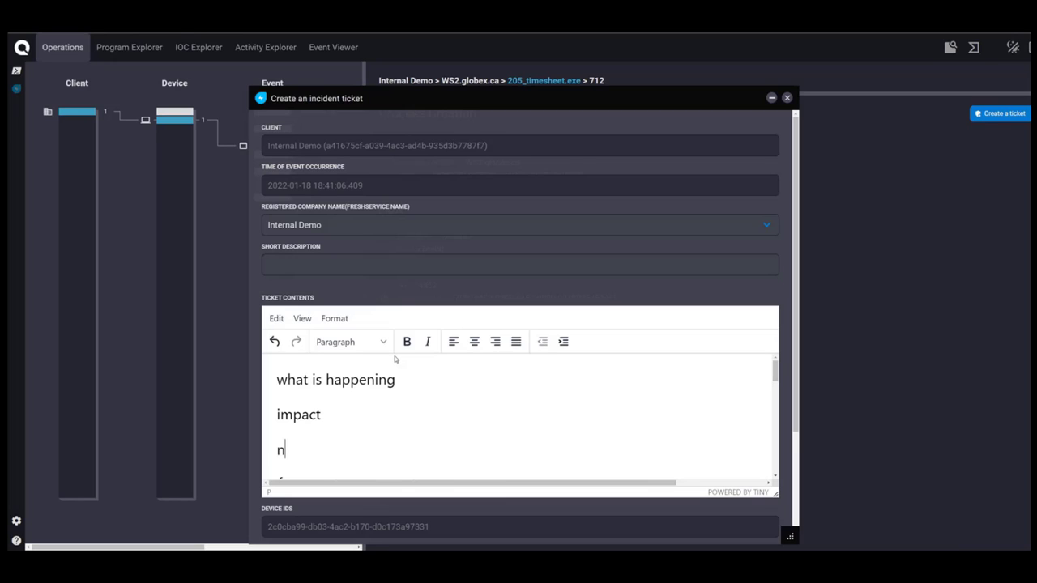
pyautogui.write('ext steps')
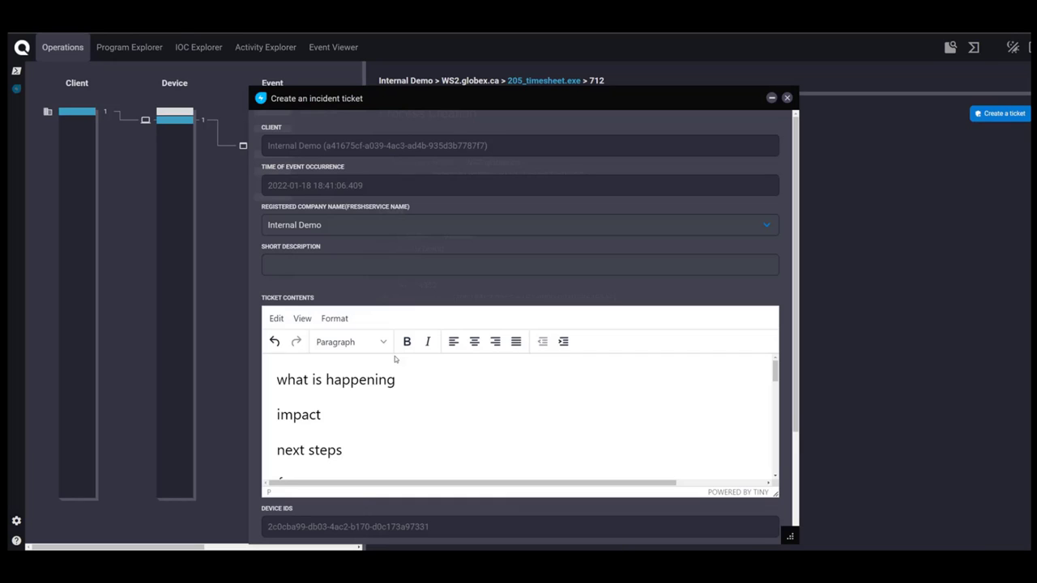
# - Add the authorization heading and close the Create an incident ticket dialog
pyautogui.click(344, 451)
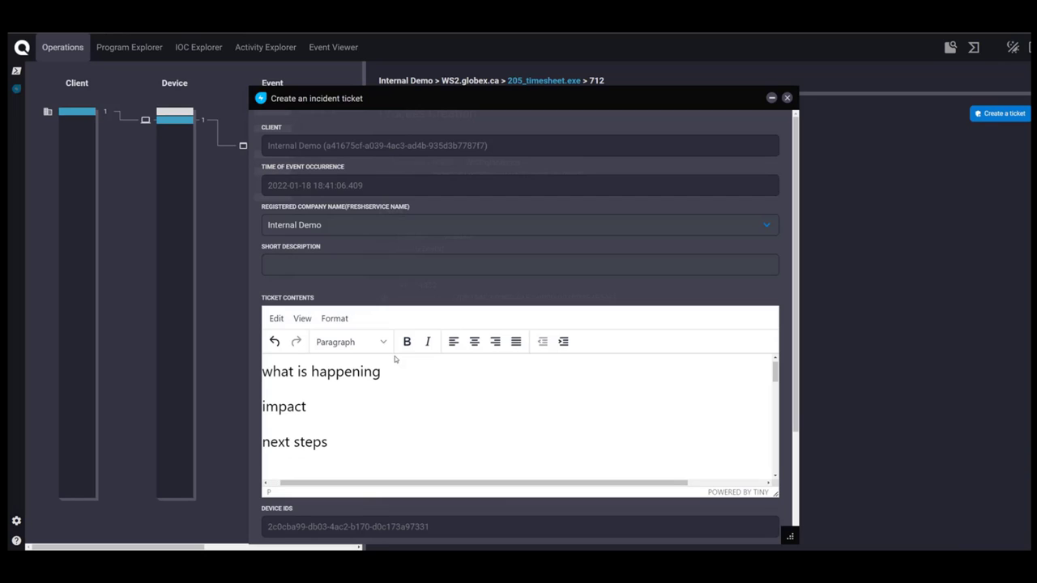
pyautogui.write('authorizatio')
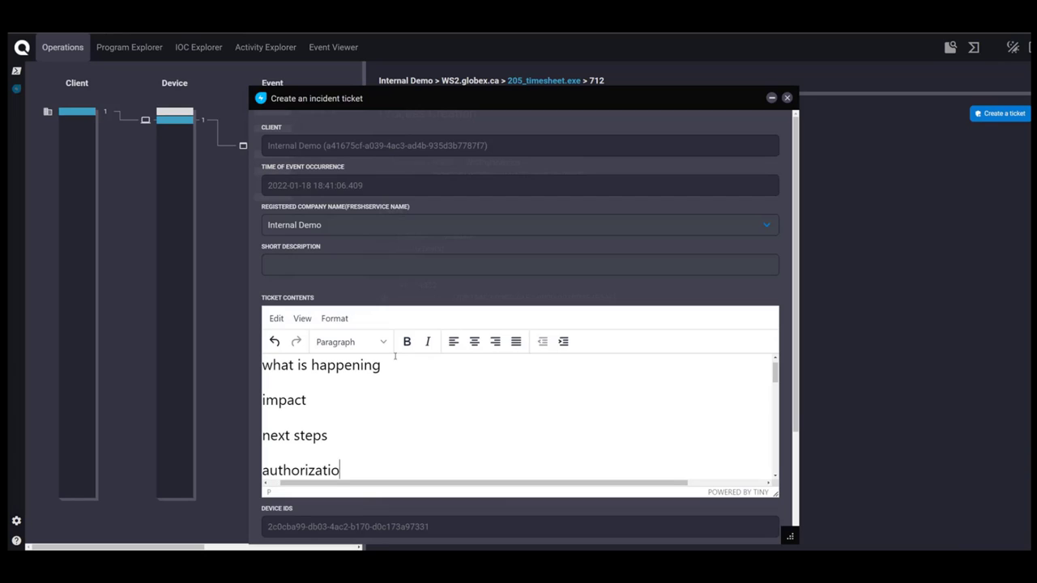
pyautogui.write('n')
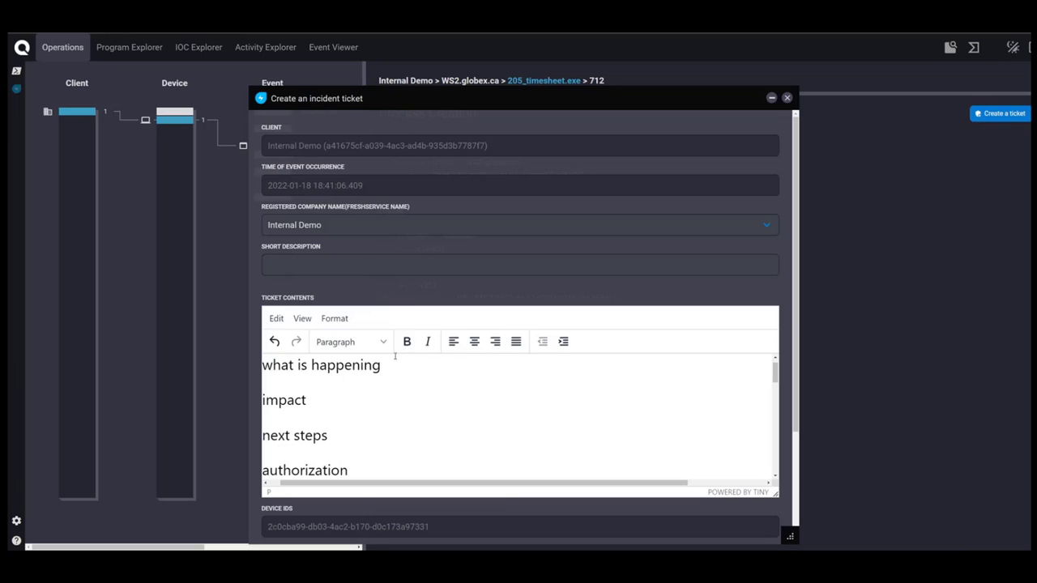
pyautogui.click(348, 469)
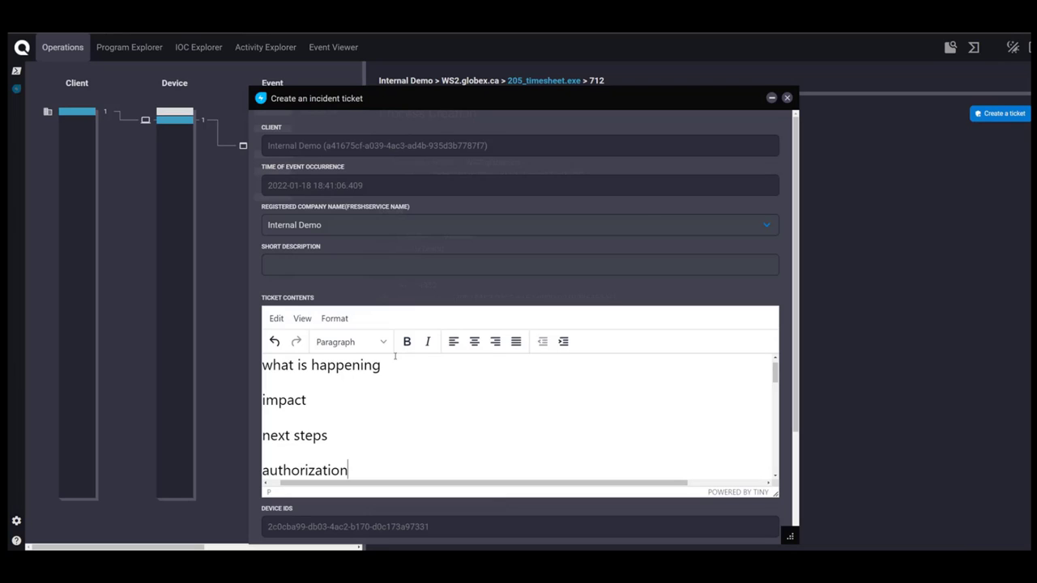
pyautogui.moveTo(762, 101)
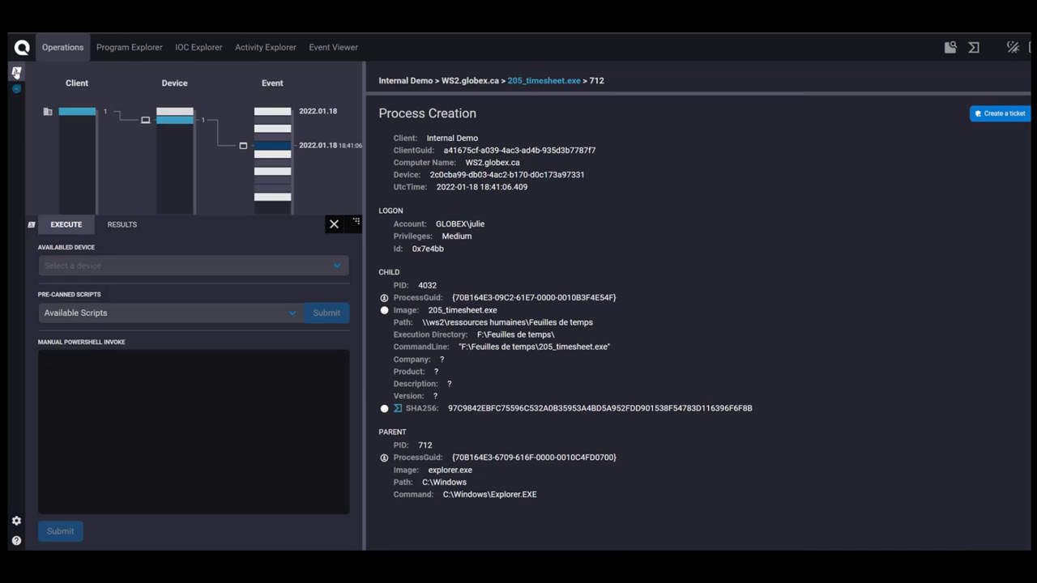
# - Pick WS1.globex.ca and the Isolate device pre-canned script, then dismiss script execution without submitting
pyautogui.click(191, 265)
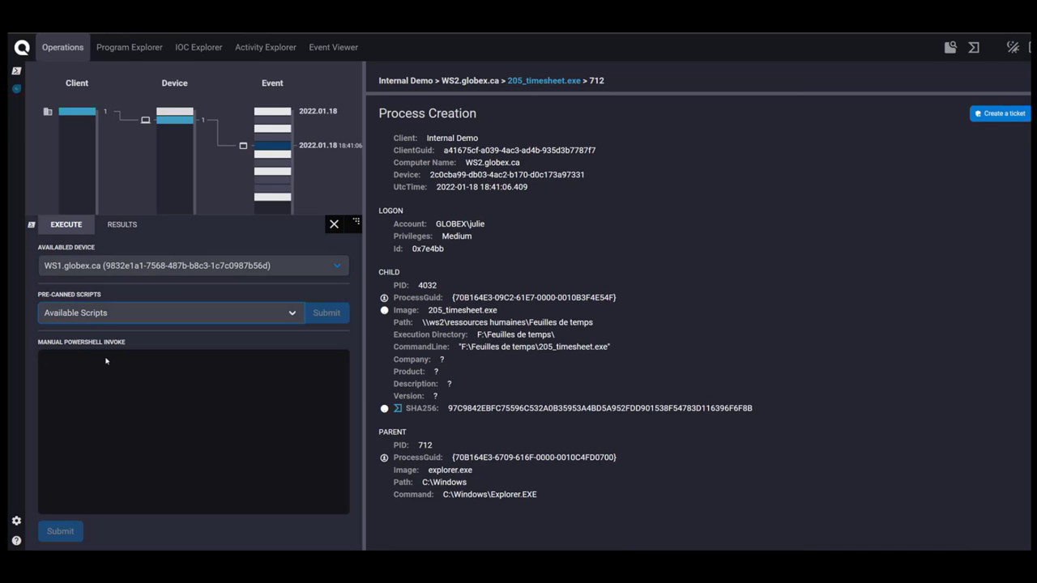
pyautogui.click(169, 313)
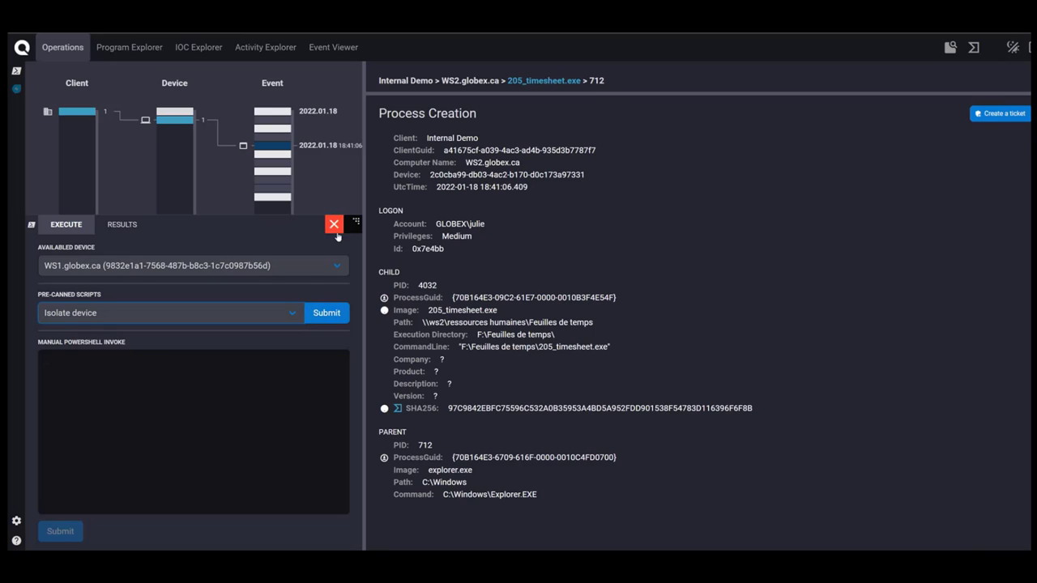
pyautogui.click(334, 223)
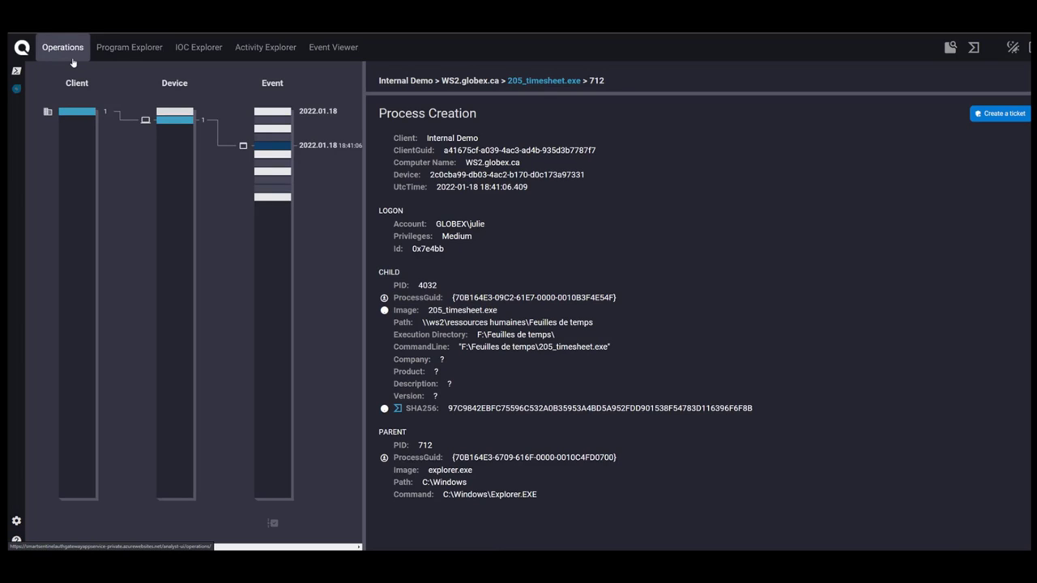
pyautogui.moveTo(63, 279)
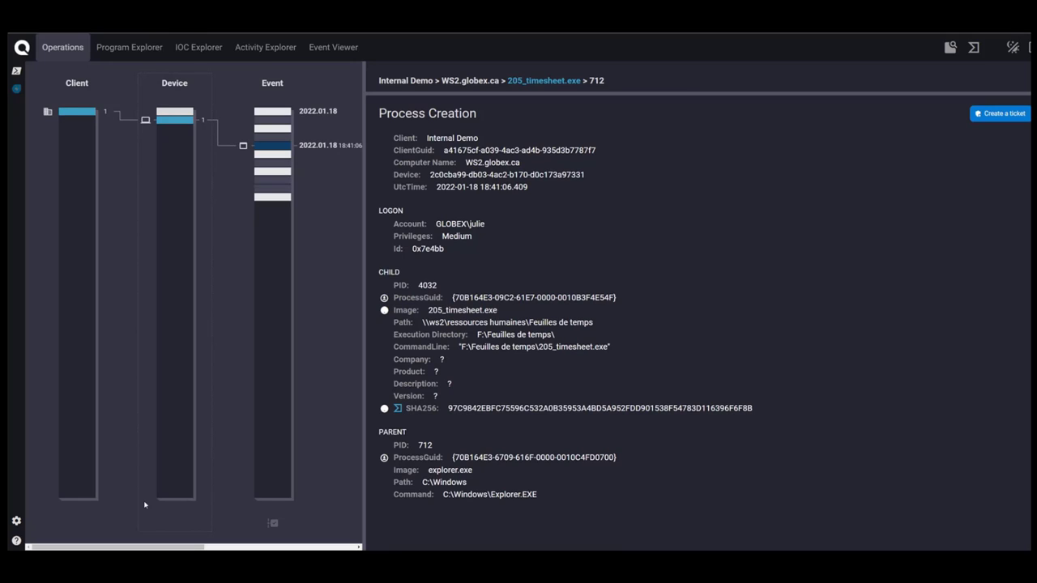
pyautogui.moveTo(107, 411)
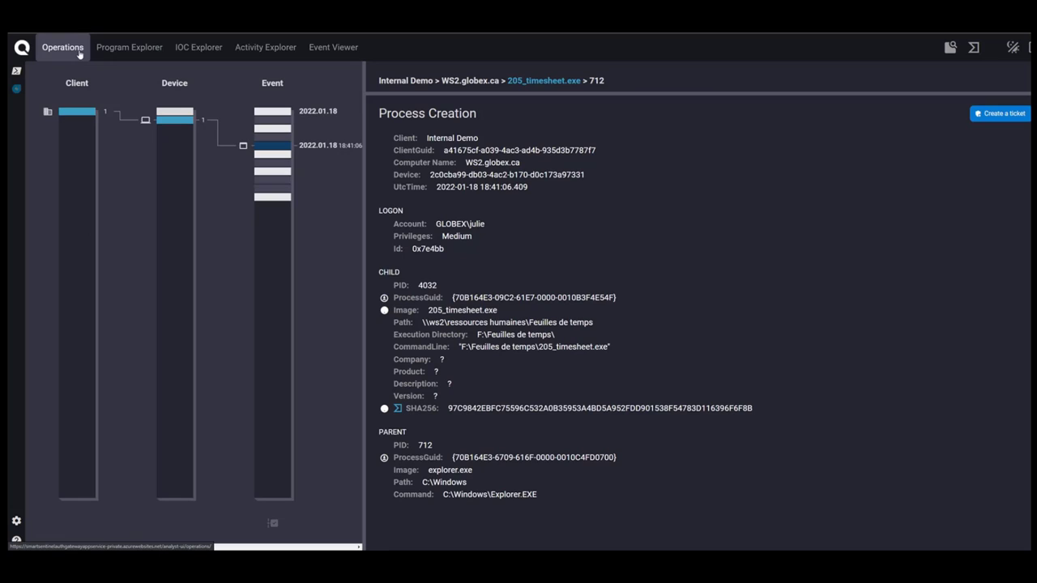
pyautogui.moveTo(266, 217)
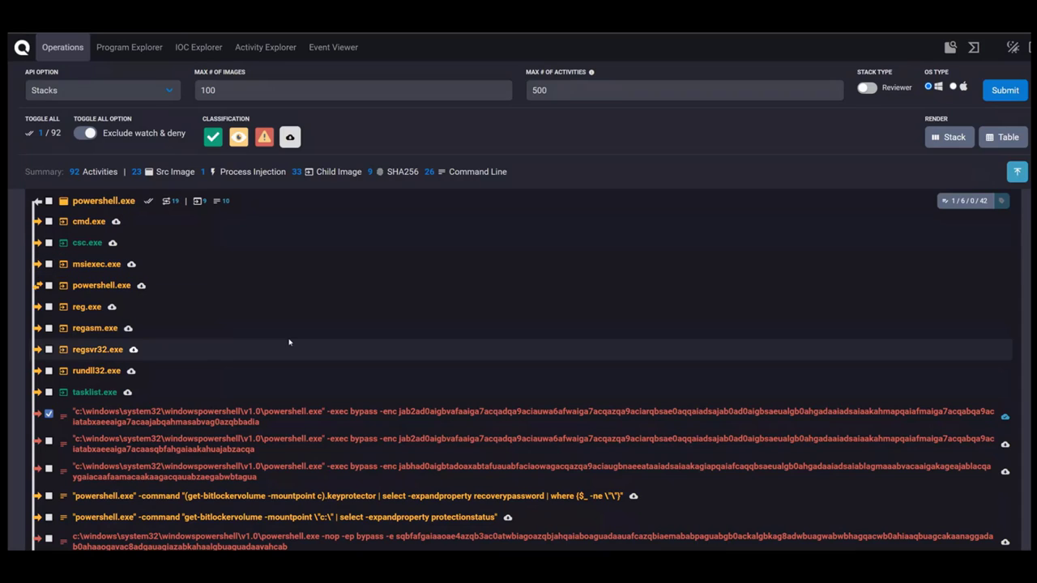
pyautogui.moveTo(326, 366)
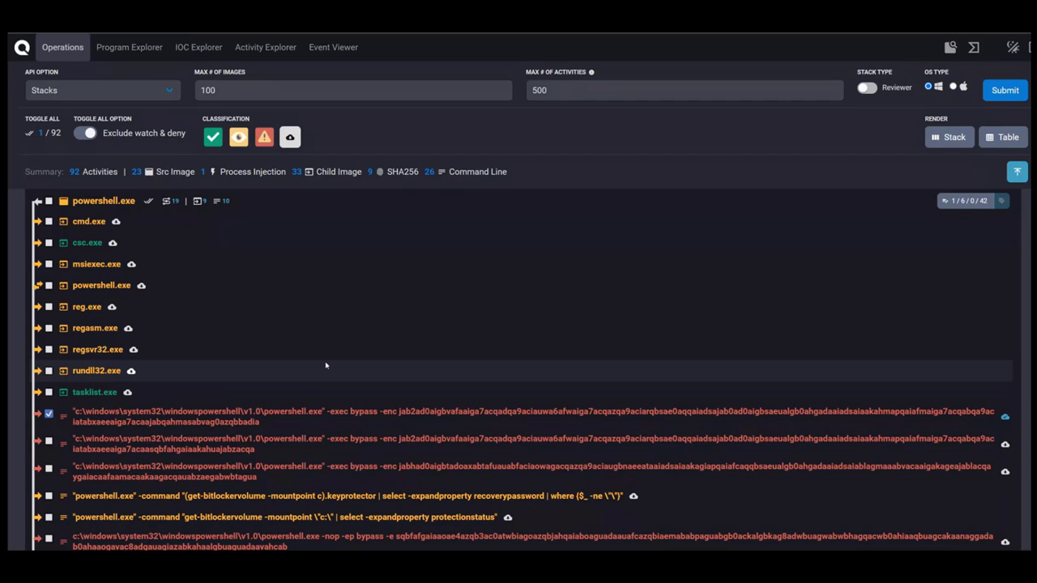
# - Open the first powershell.exe -exec bypass -enc Process Creation record on computer Taru
pyautogui.scroll(-3)
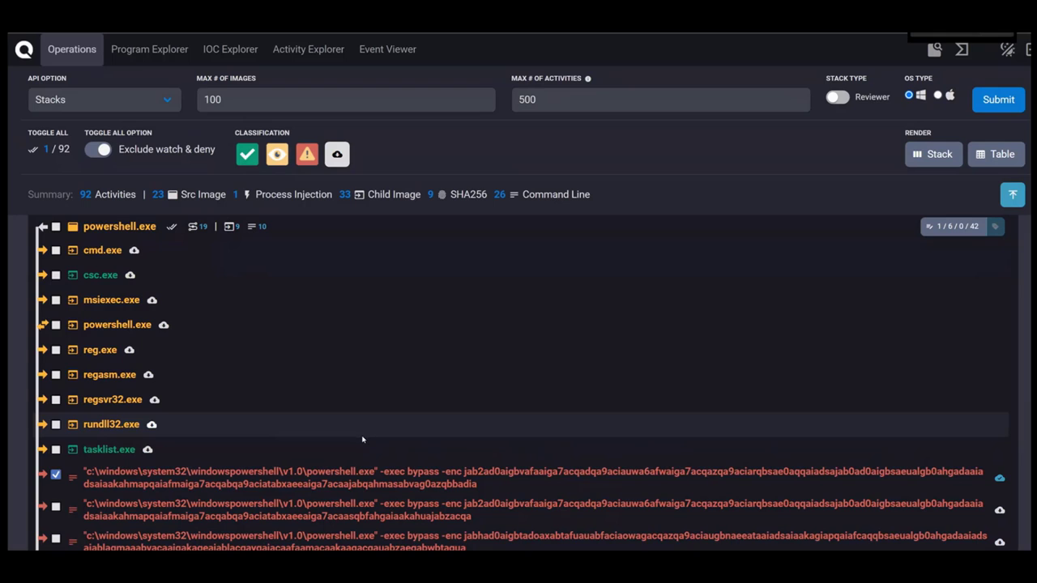
pyautogui.scroll(-3)
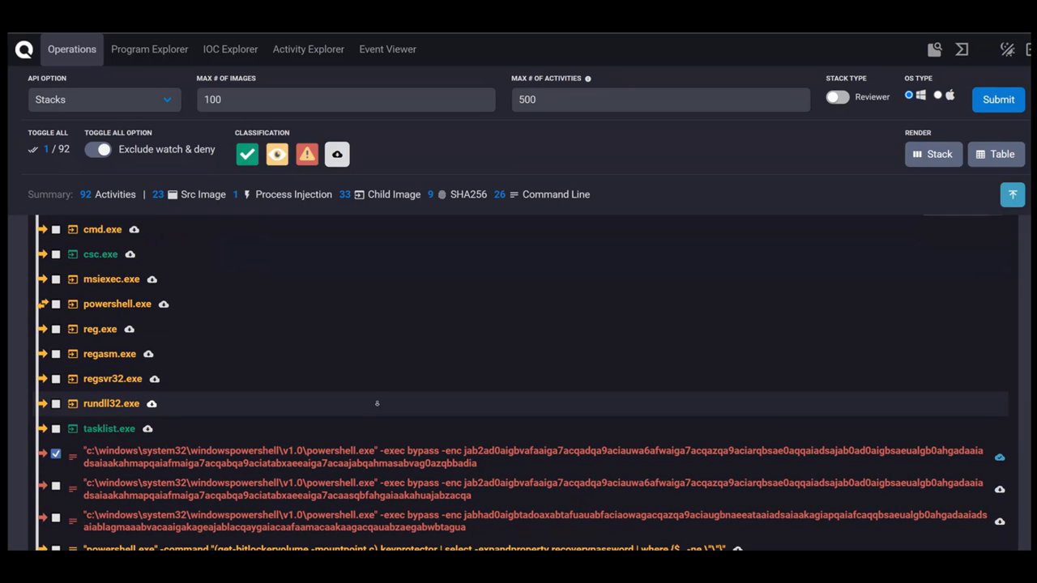
pyautogui.scroll(-3)
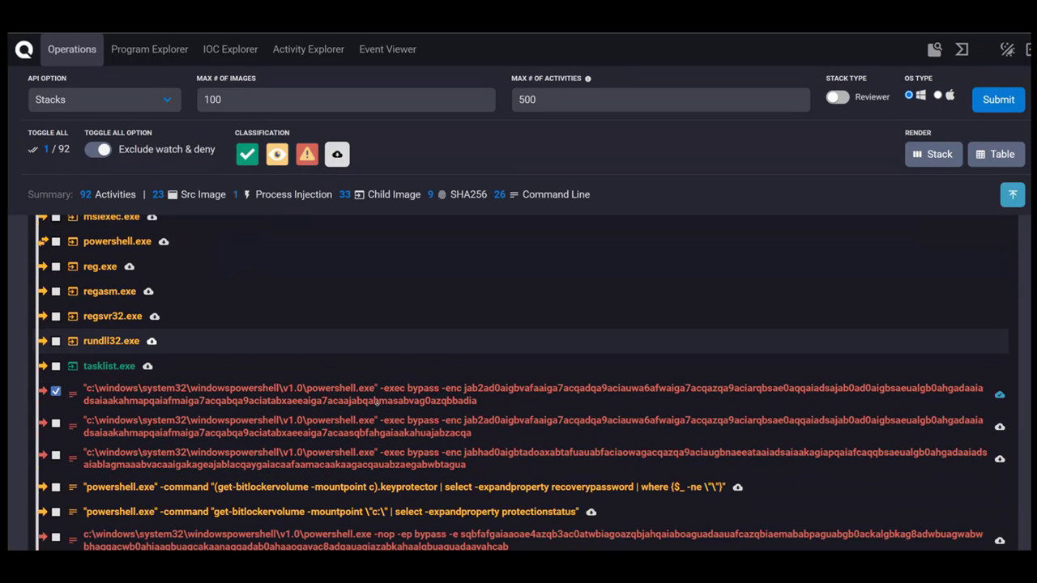
pyautogui.scroll(-3)
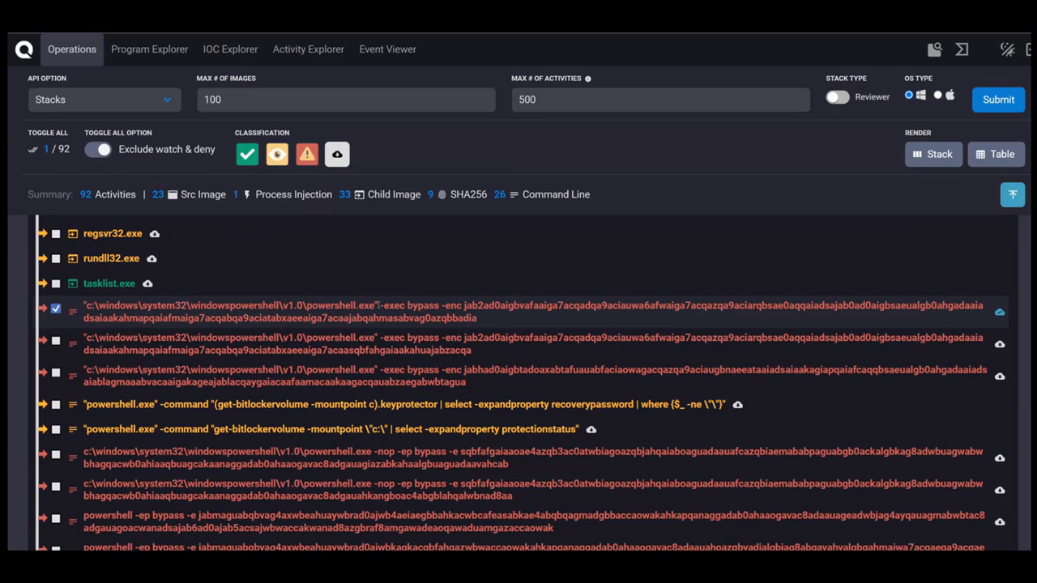
pyautogui.doubleClick(230, 305)
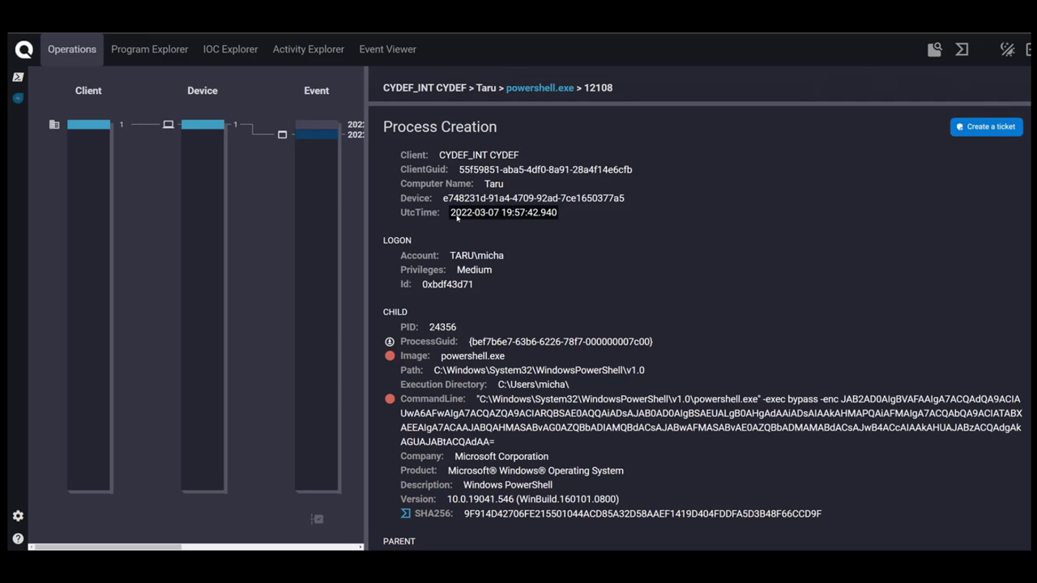
# - Select the base64 string after -enc in the CommandLine field for copying
pyautogui.scroll(-3)
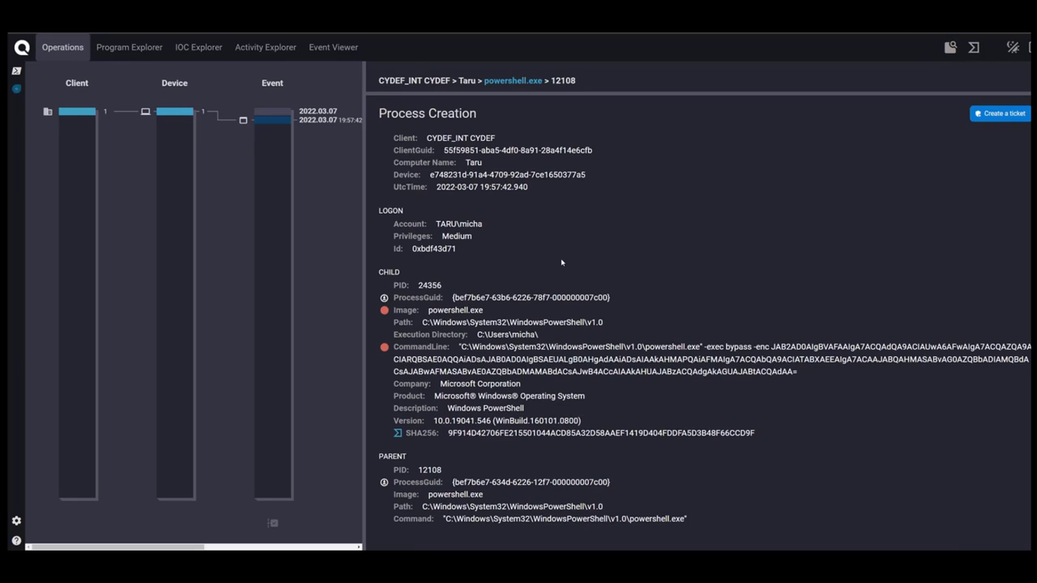
pyautogui.moveTo(622, 412)
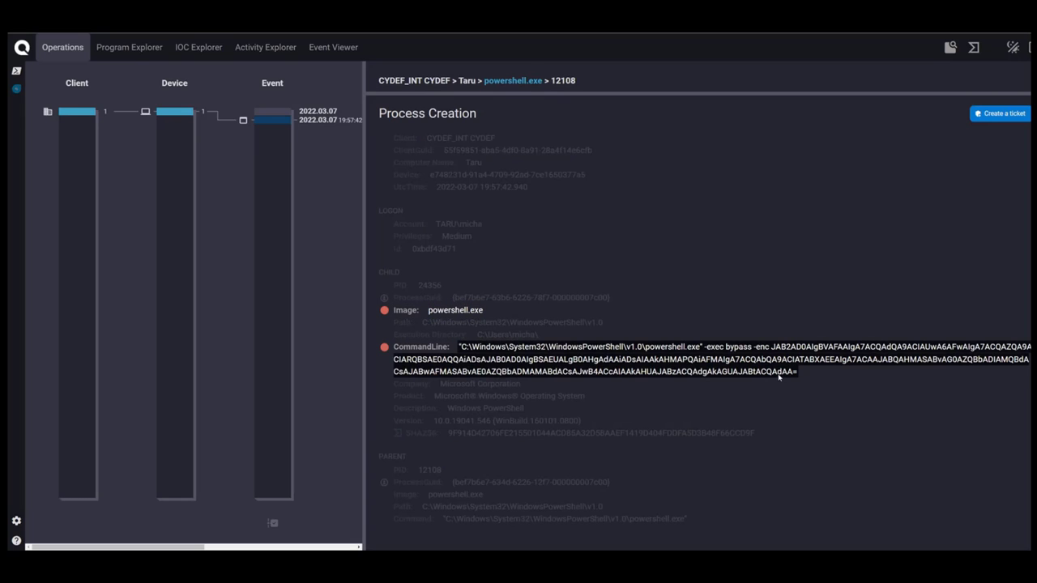
pyautogui.moveTo(778, 360); pyautogui.dragTo(794, 371)
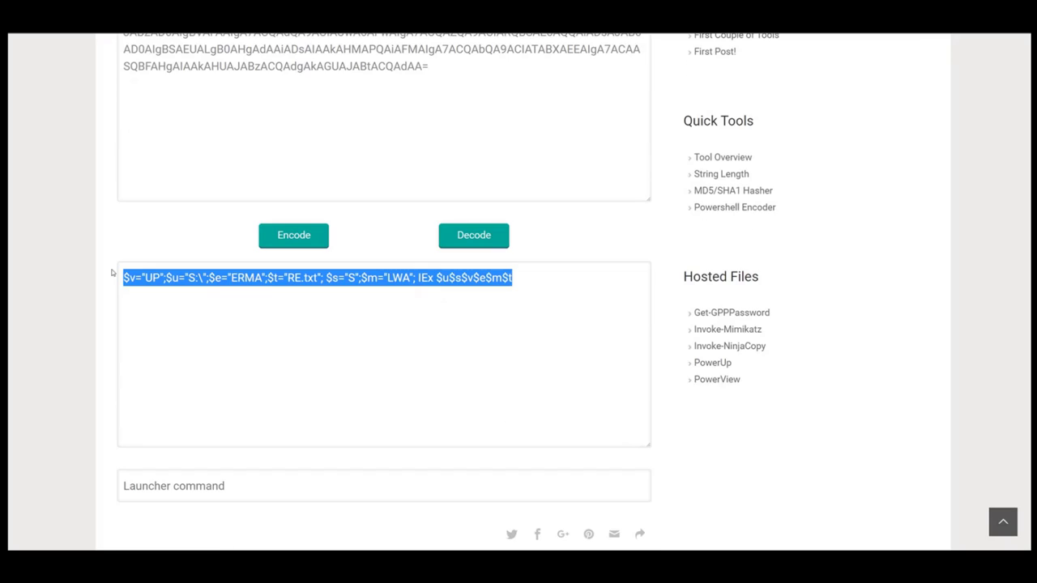
pyautogui.moveTo(357, 339)
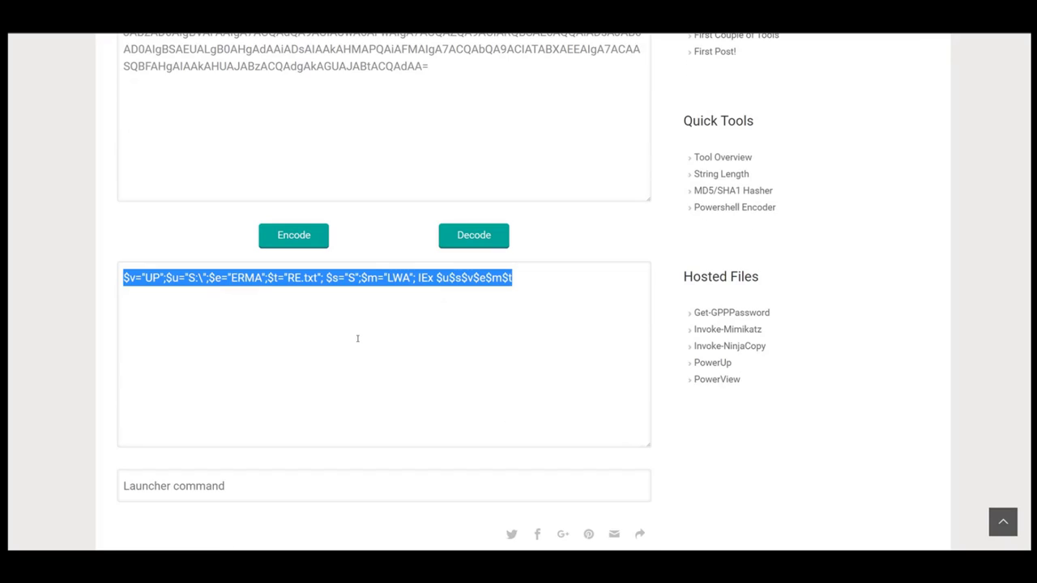
# - Highlight the decoded script's variable assignments and its IEx call in the output
pyautogui.click(357, 339)
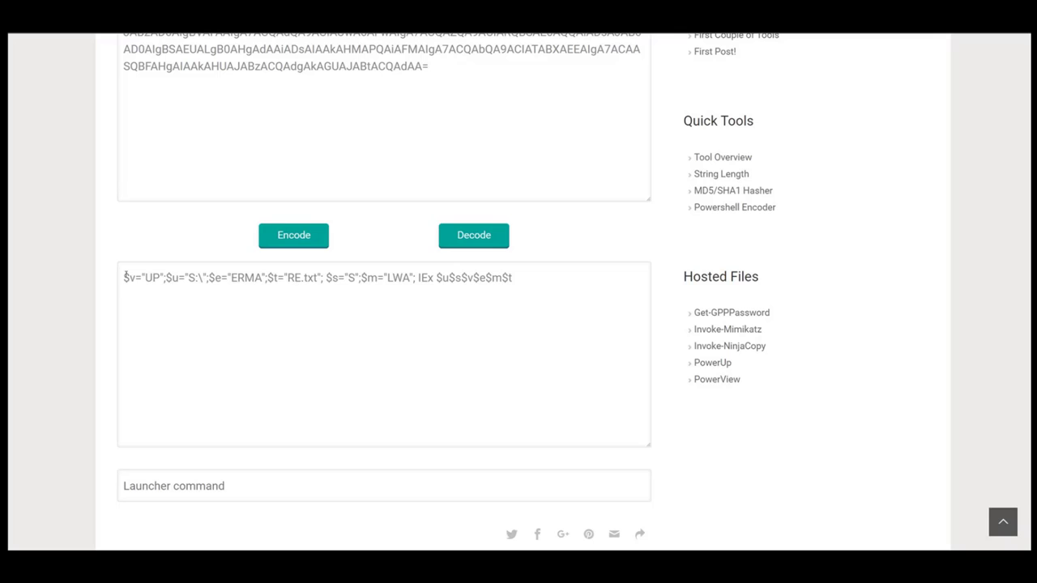
pyautogui.moveTo(123, 277); pyautogui.dragTo(415, 277)
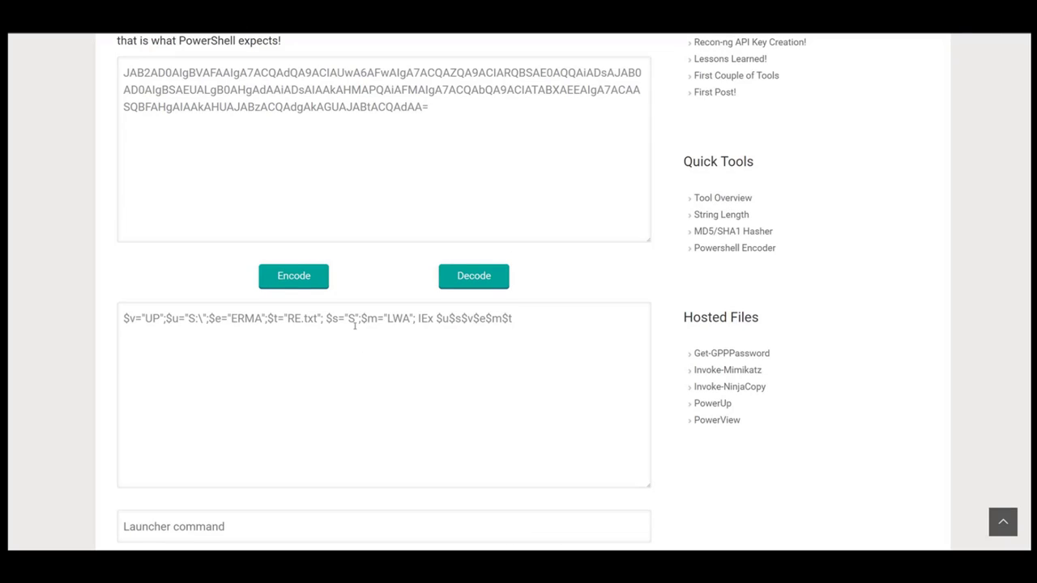
pyautogui.moveTo(123, 318); pyautogui.dragTo(350, 318)
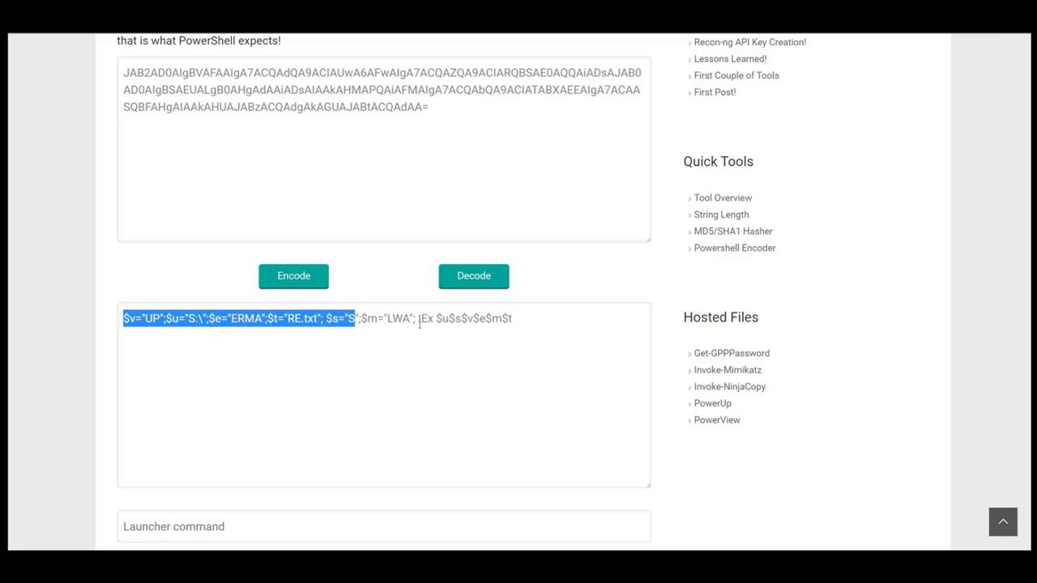
pyautogui.doubleClick(425, 317)
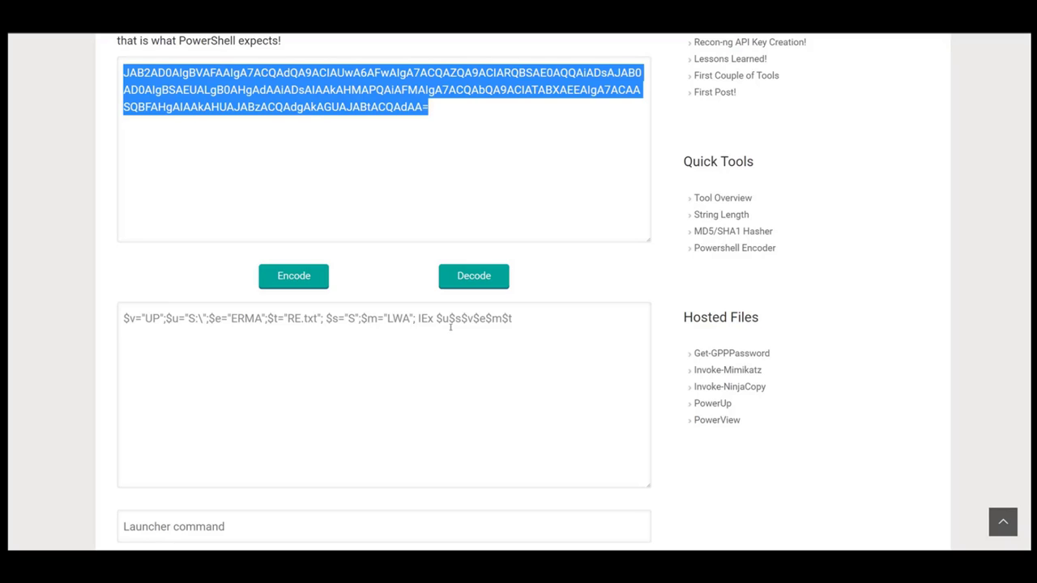
pyautogui.doubleClick(424, 318)
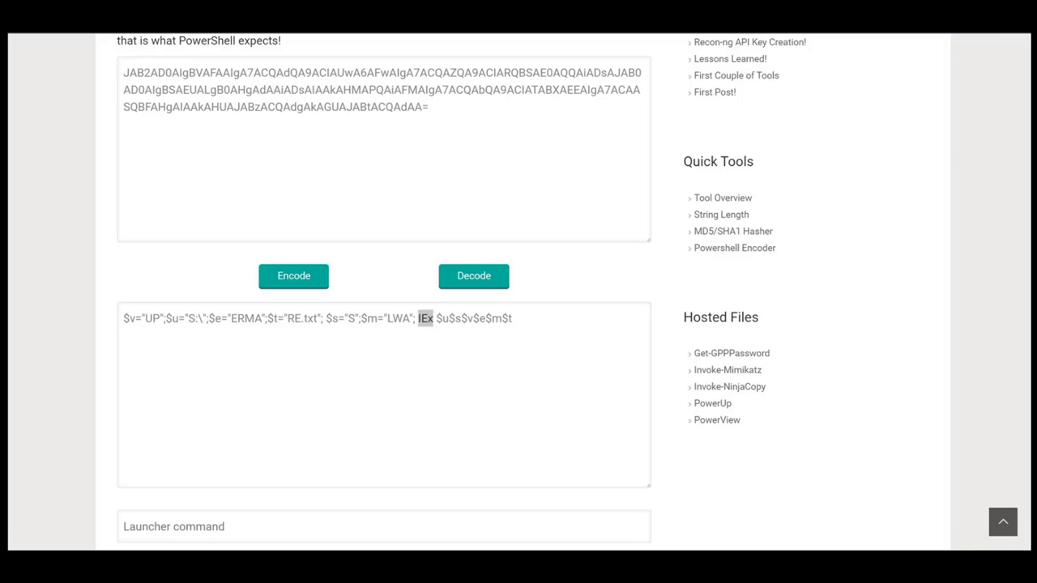
pyautogui.moveTo(858, 62)
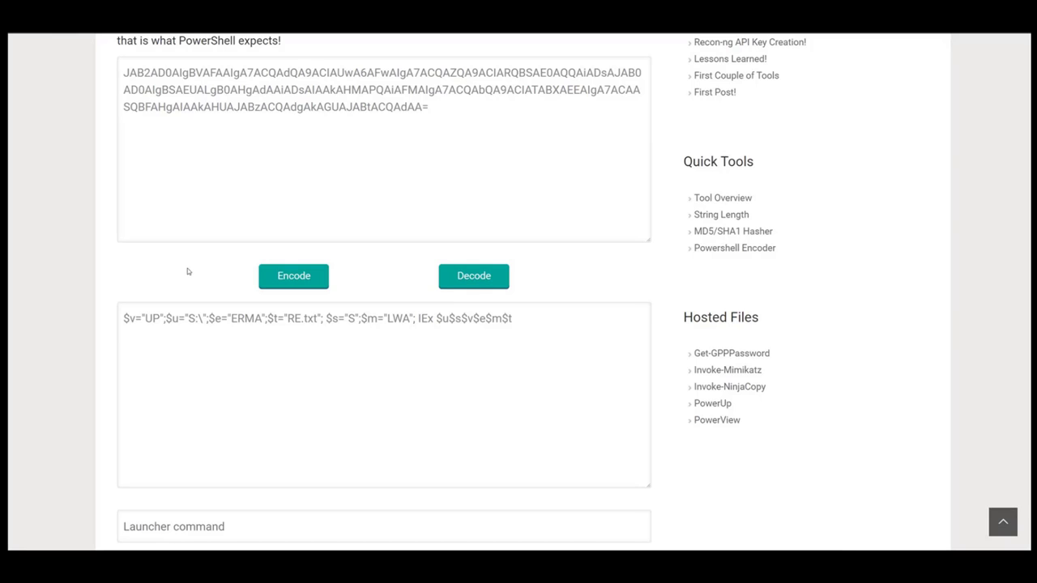
pyautogui.scroll(3)
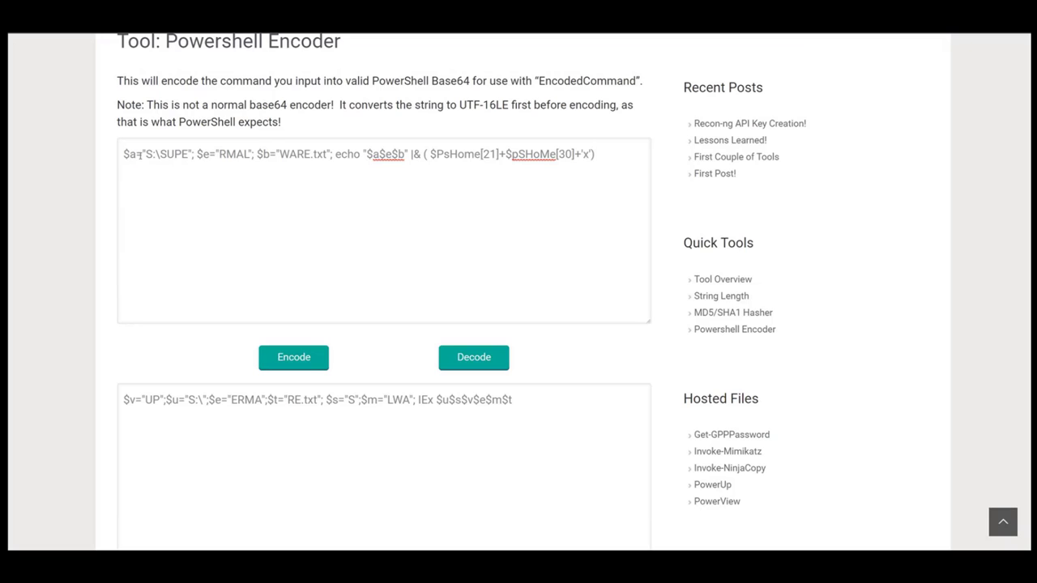
# - Highlight the echoed path and the |& pipe into $PsHome[21]+$pSHoMe[30]+'x' in the variant script
pyautogui.moveTo(123, 153); pyautogui.dragTo(330, 154)
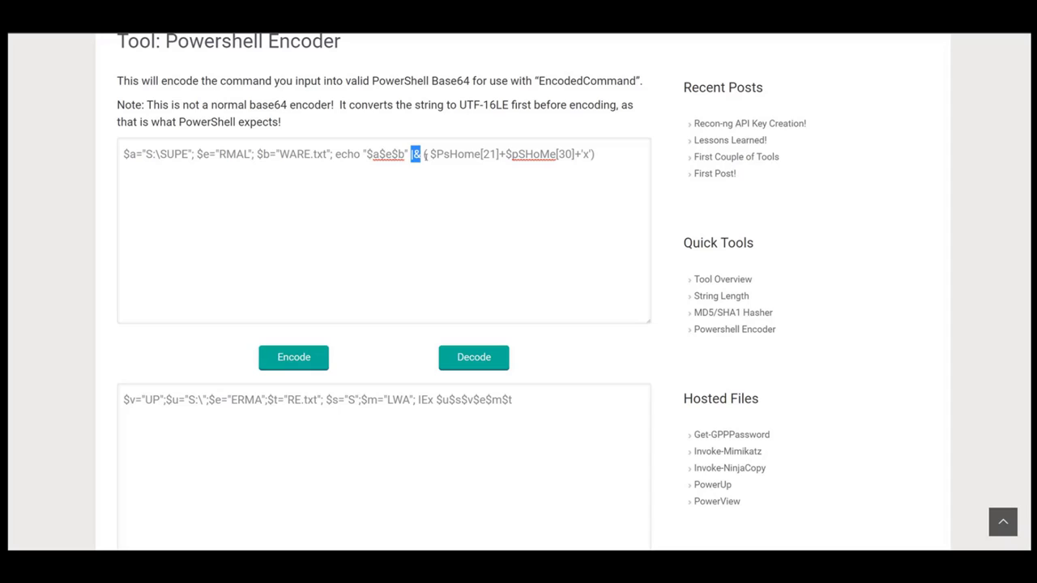
pyautogui.moveTo(421, 154); pyautogui.dragTo(593, 154)
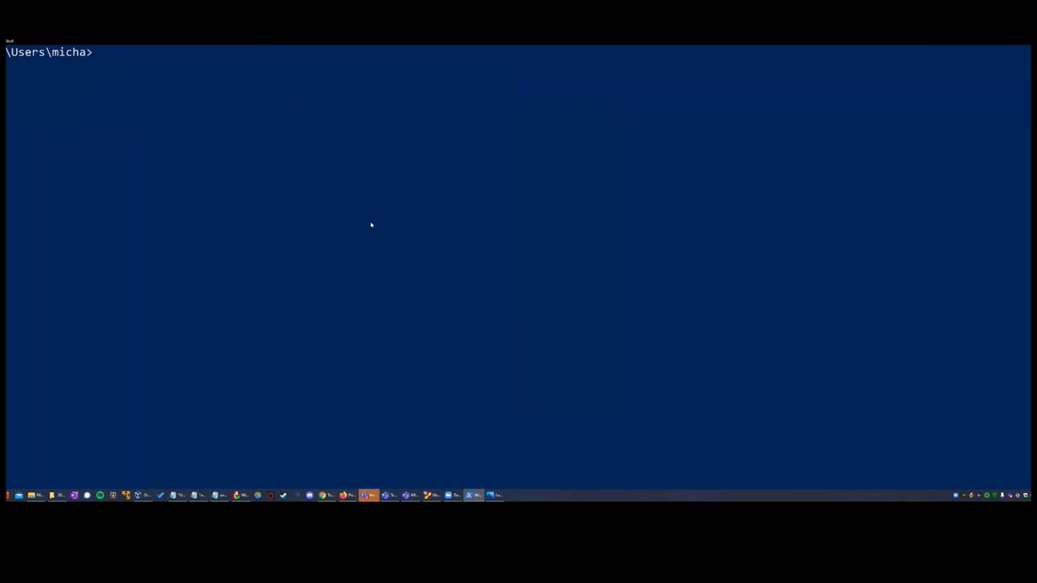
# - Enter the obfuscated SUPERMALWARE.txt script at the prompt and cancel it without running
pyautogui.write('$a="S:\\SUPE"; $e="RMAL"; $b="WARE.txt"; echo "$a$e$b" |& ( $PsHome[21]+$pSHoMe[30]+\'x\')')
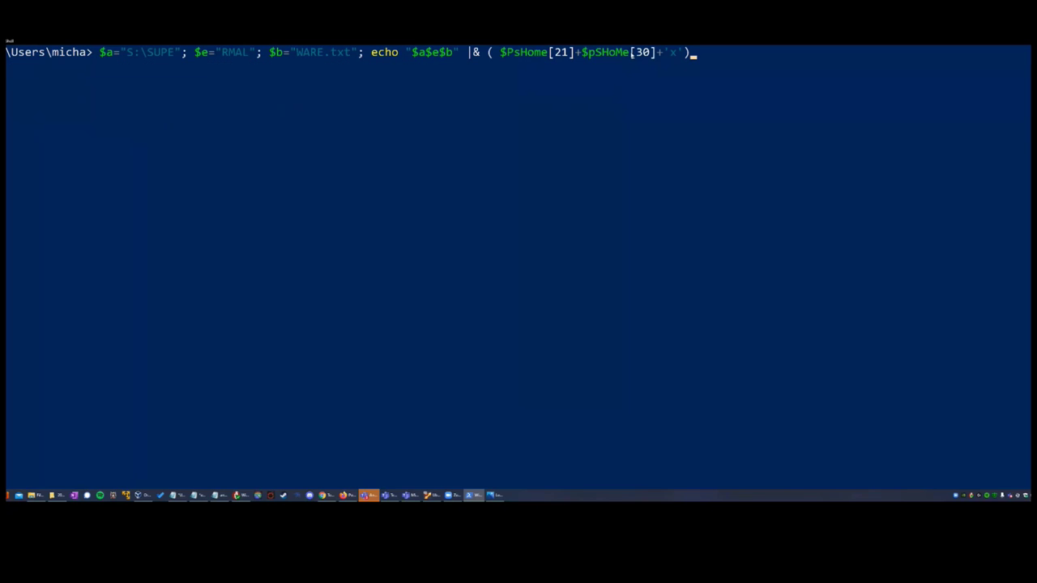
pyautogui.moveTo(671, 71)
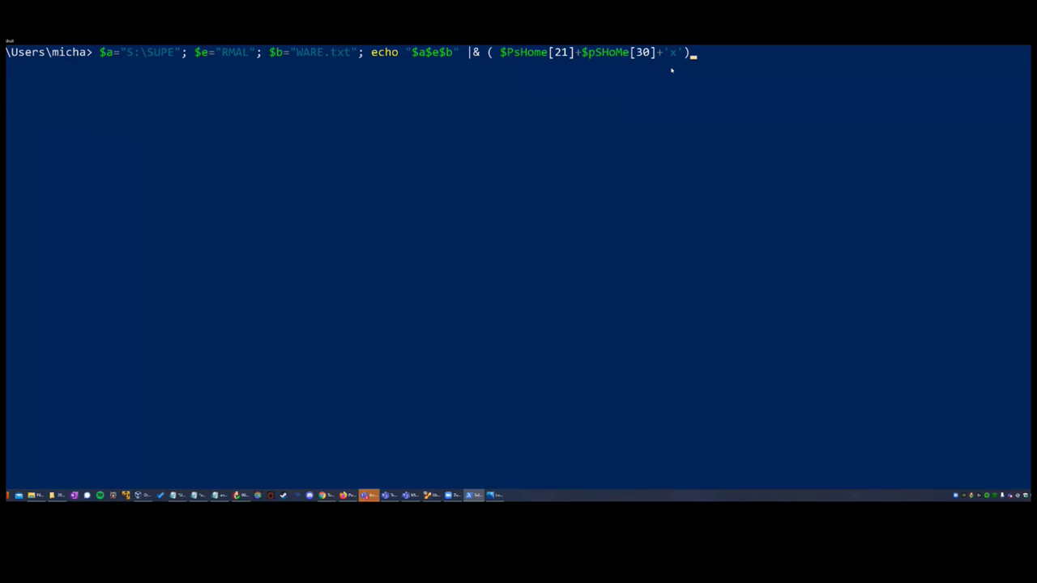
pyautogui.press('ctrl+c')
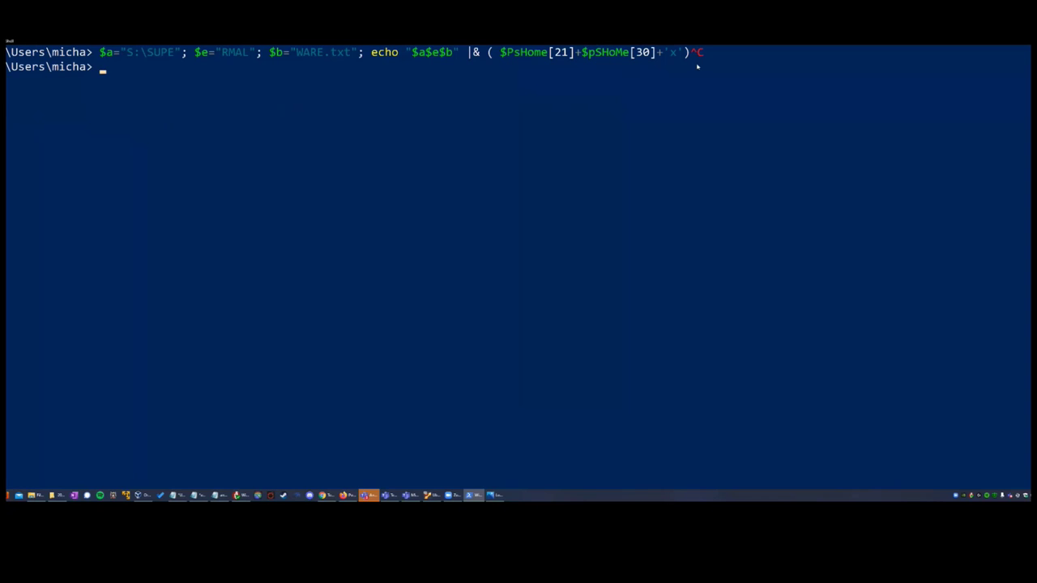
# - Inspect $PsHome and its characters at positions 21 and 30, discarding the repeated line
pyautogui.write('$PsHome[21]')
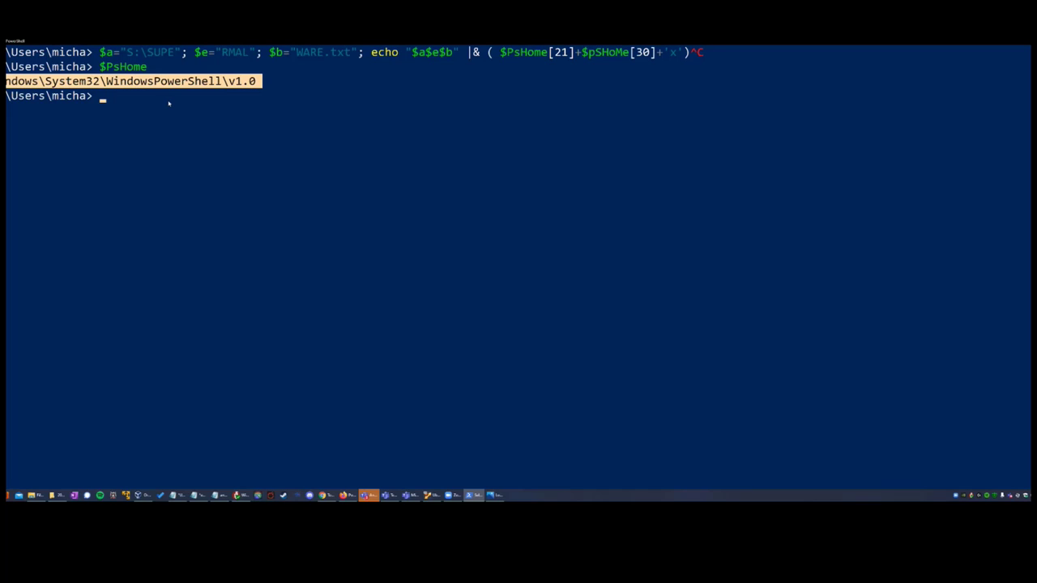
pyautogui.write('$PsHome')
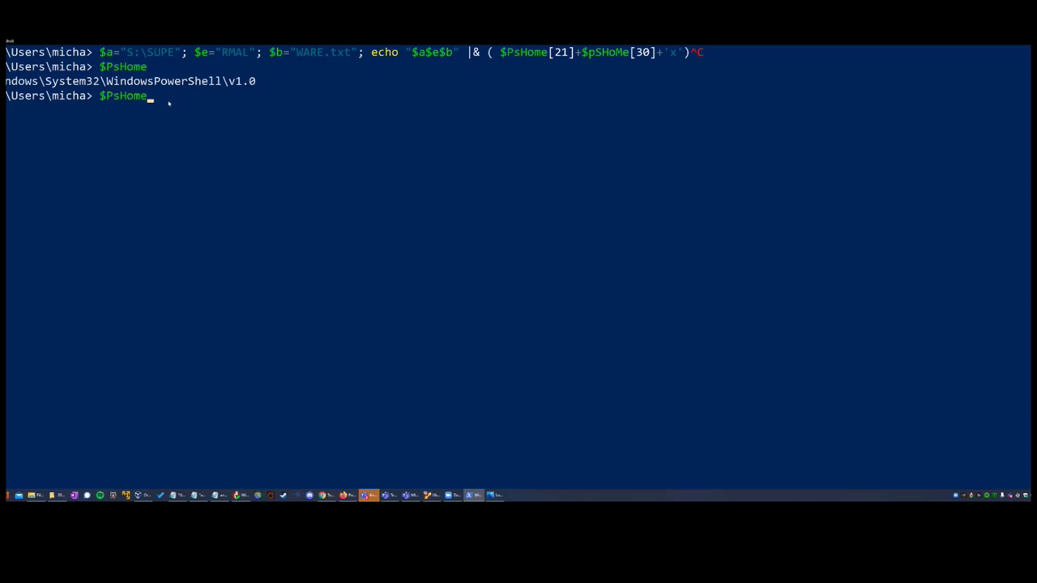
pyautogui.write('[]')
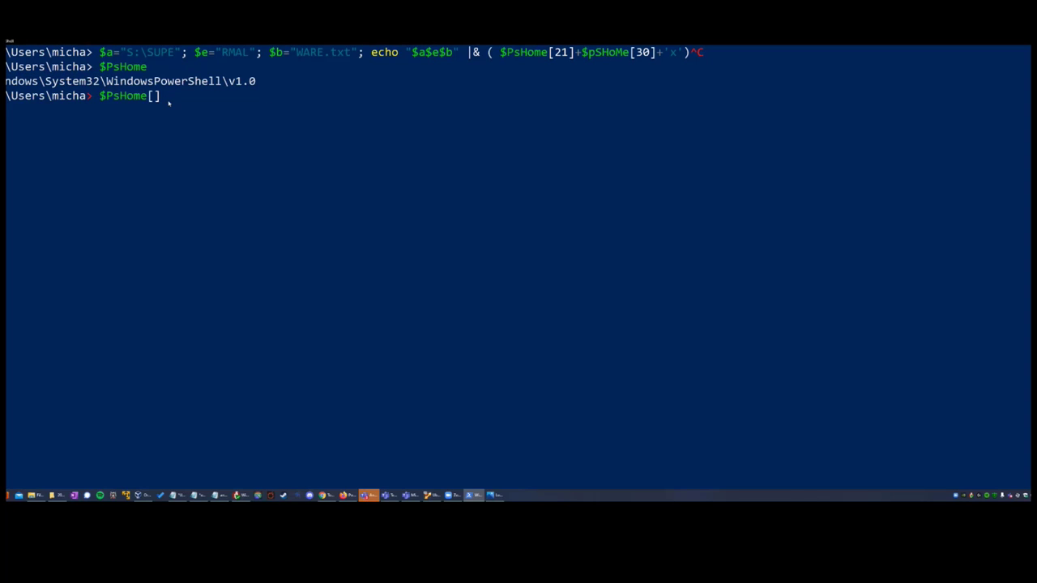
pyautogui.write('21')
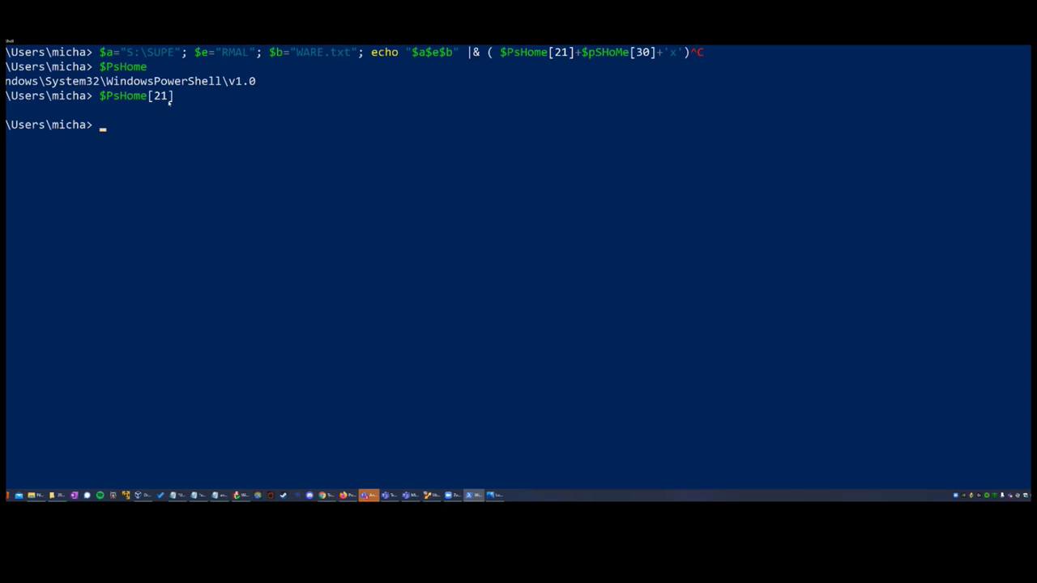
pyautogui.write('$PsHome[]')
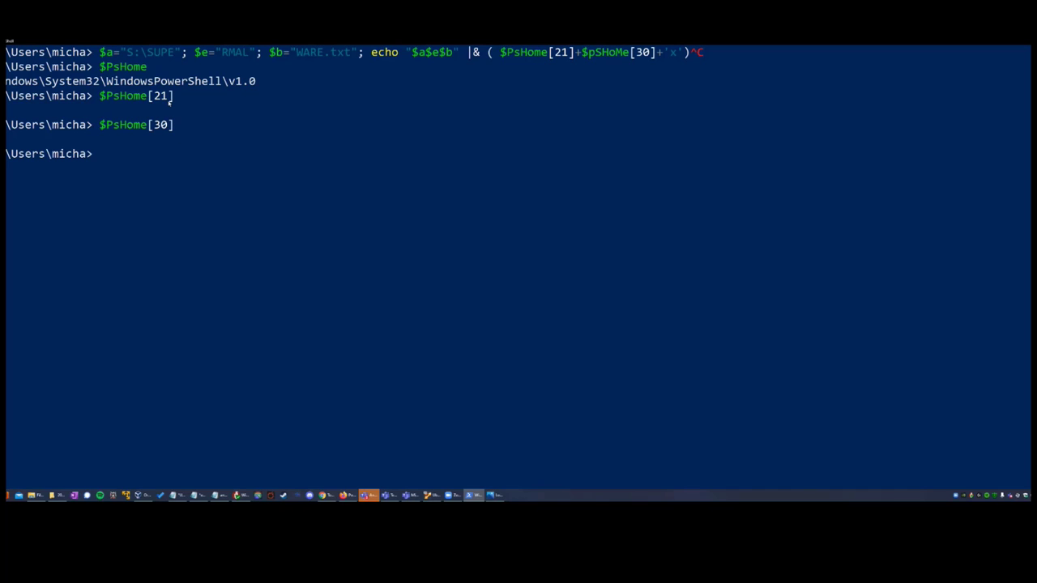
pyautogui.write('$PsHome[30]')
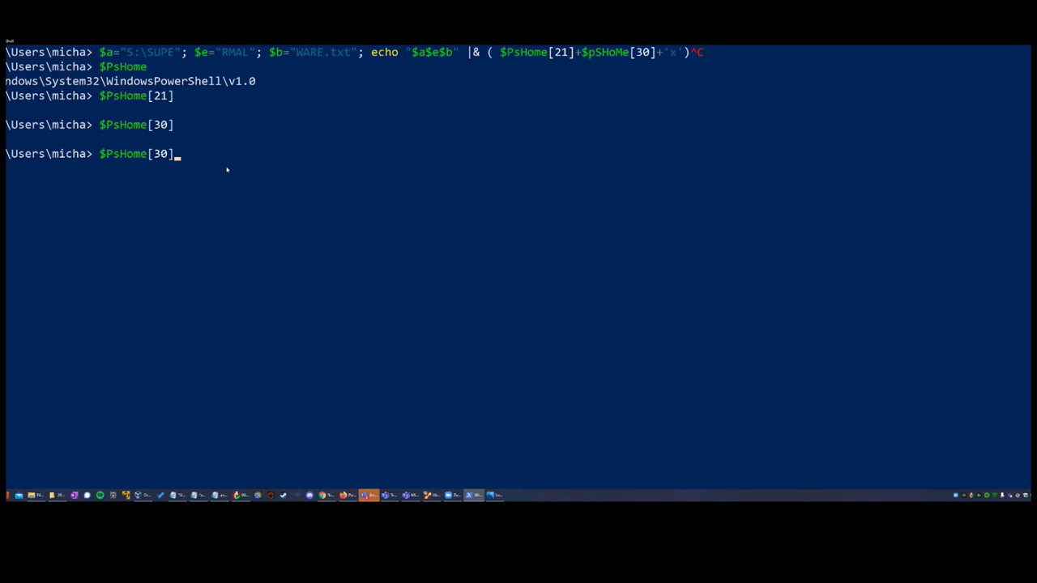
pyautogui.press('ctrl+c')
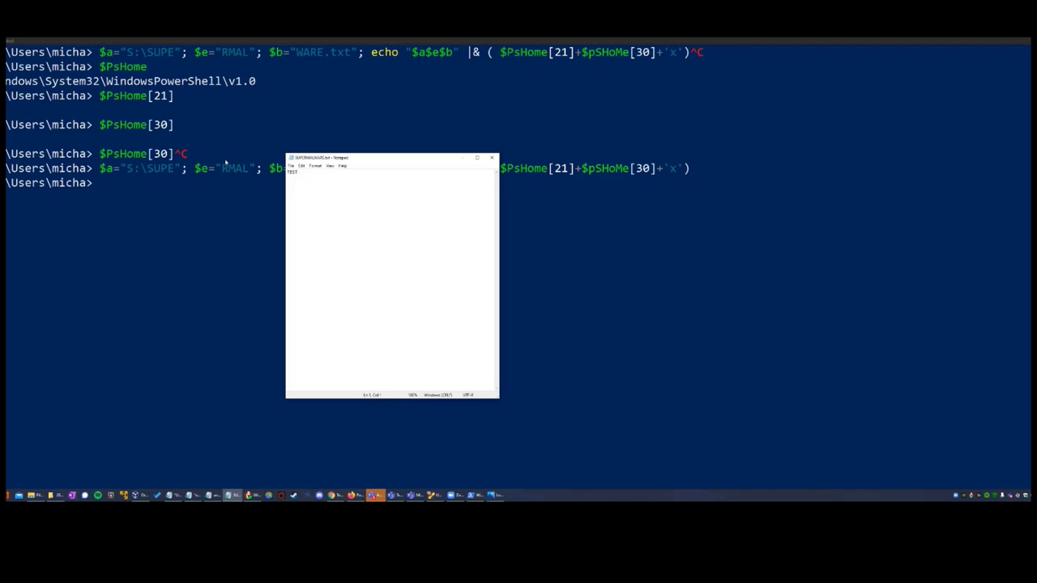
pyautogui.moveTo(352, 170)
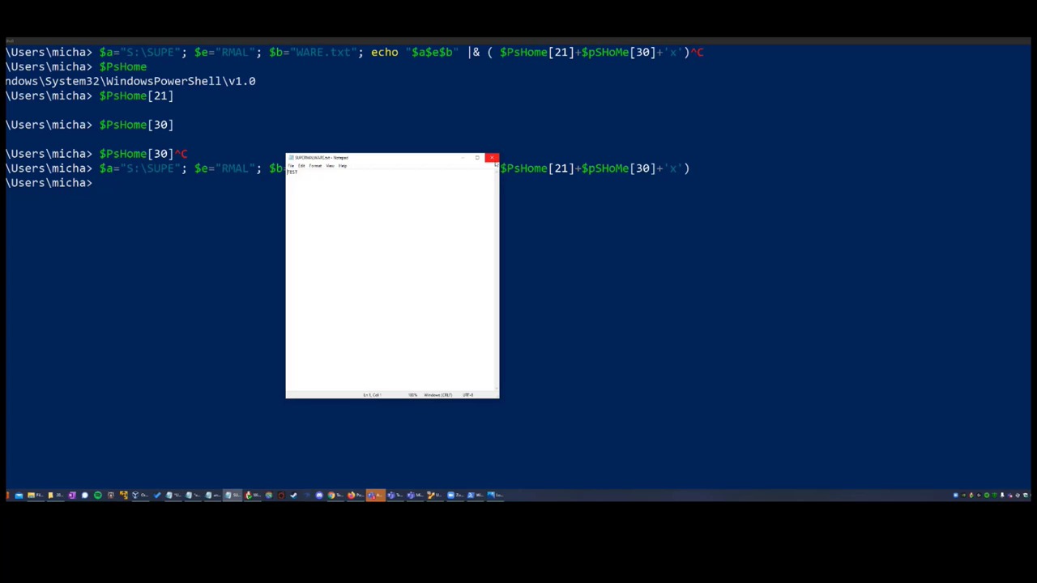
# - Close the Notepad window the script opened for the malware text file
pyautogui.click(492, 158)
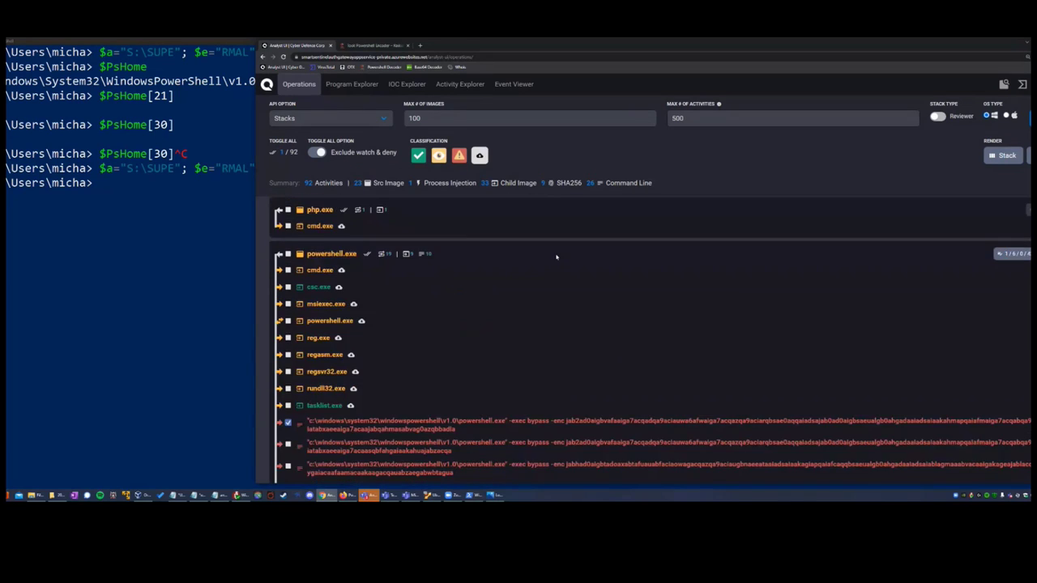
# - Scroll the Operations list to the powershell.exe command lines and open one
pyautogui.scroll(-3)
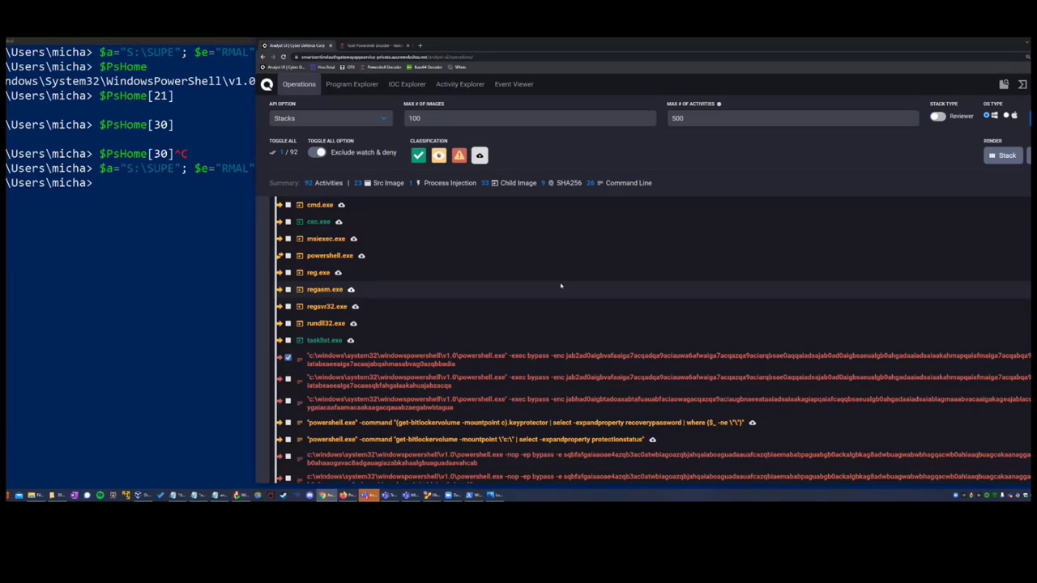
pyautogui.scroll(-3)
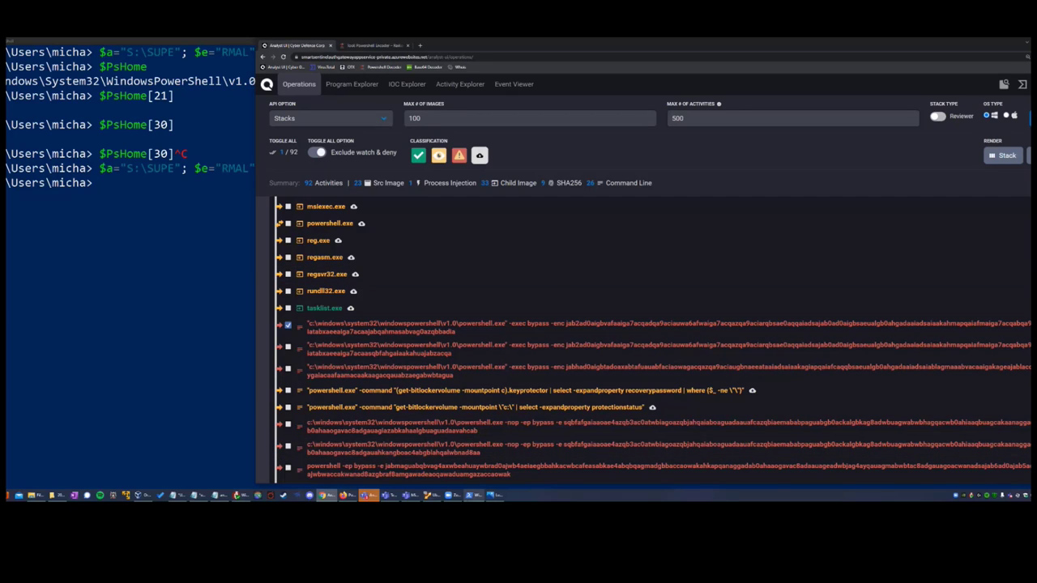
pyautogui.doubleClick(567, 324)
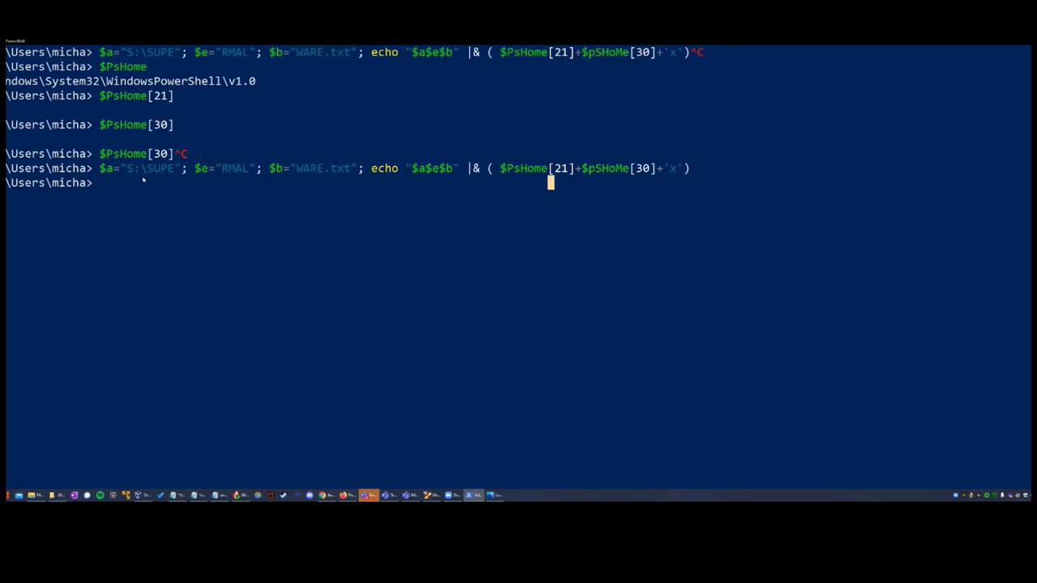
pyautogui.moveTo(648, 175)
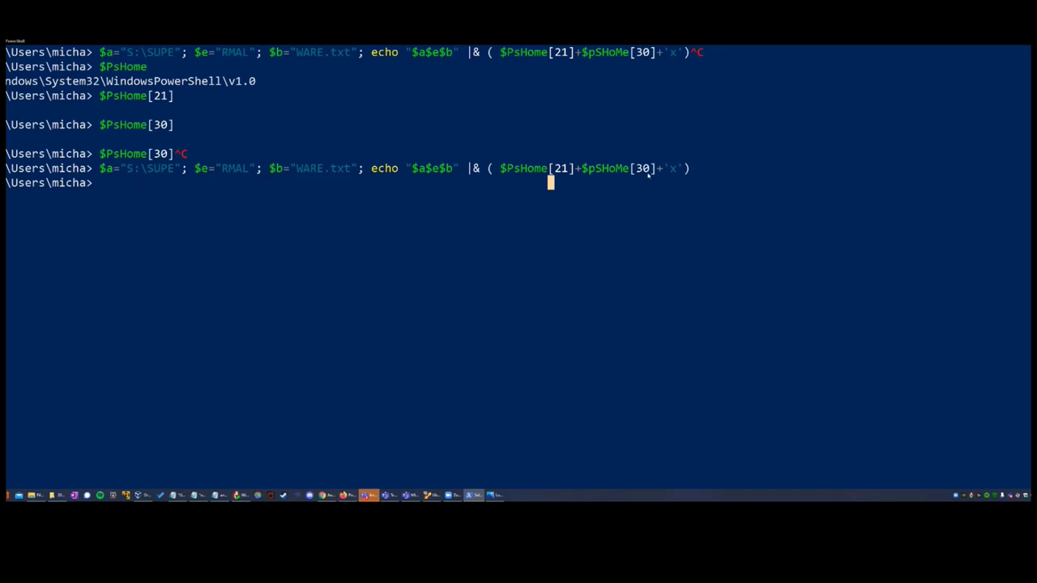
# - Select the whole obfuscated script line and start typing 'powershell invoke' at the prompt
pyautogui.moveTo(392, 167); pyautogui.dragTo(690, 167)
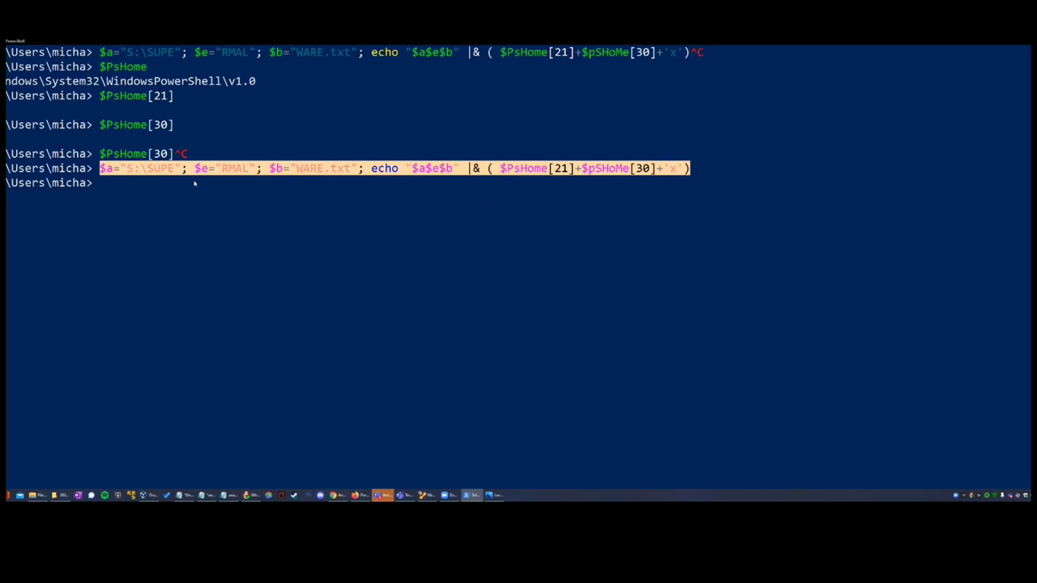
pyautogui.write('powershell invoke expre')
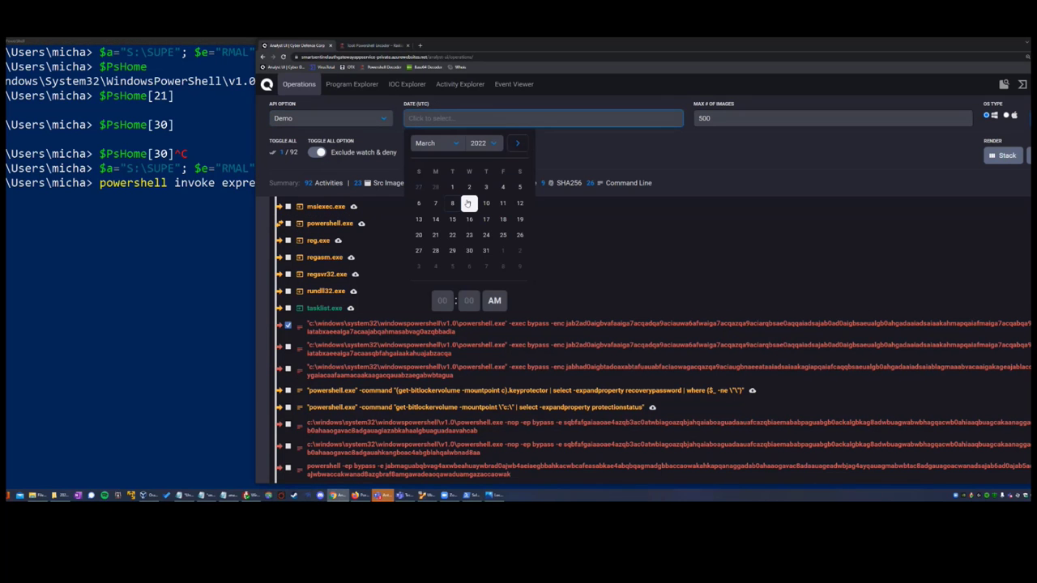
# - Set the Dates filter to March 9, 2022
pyautogui.click(470, 203)
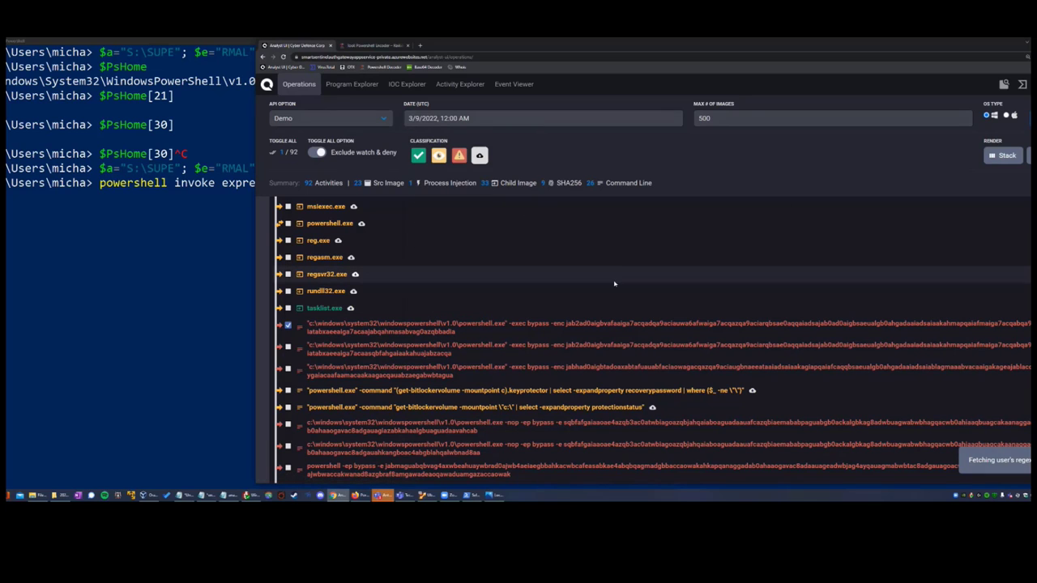